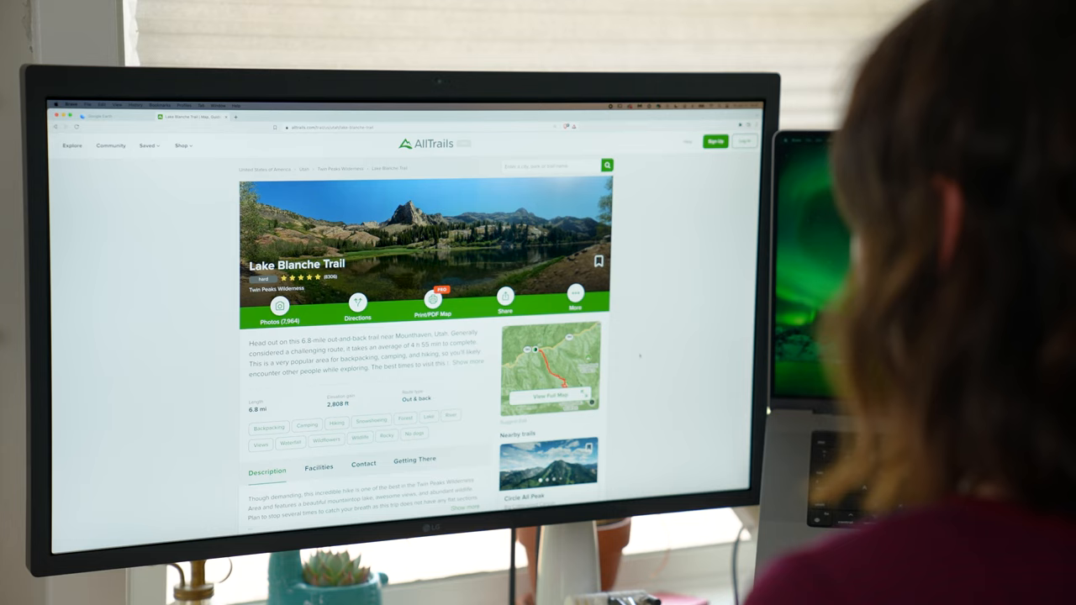
Step: Start Calibrate My Display(s), pass the checklist and confirm Desktop as the display type
{"action": "scroll", "scroll_direction": "down", "scroll_amount": 3}
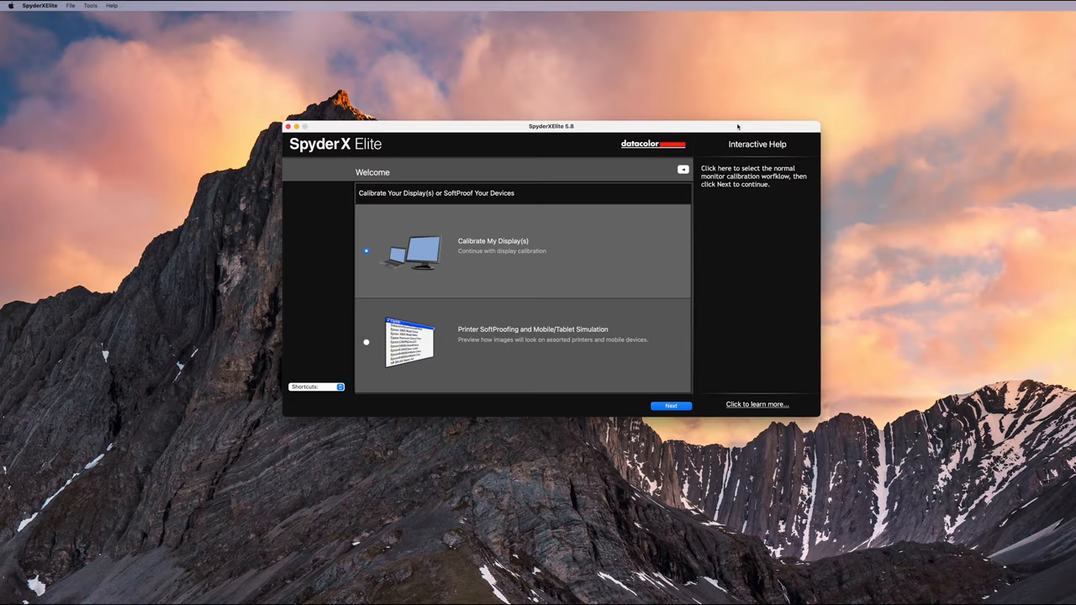
{"action": "mouse_move", "coordinate": [578, 321]}
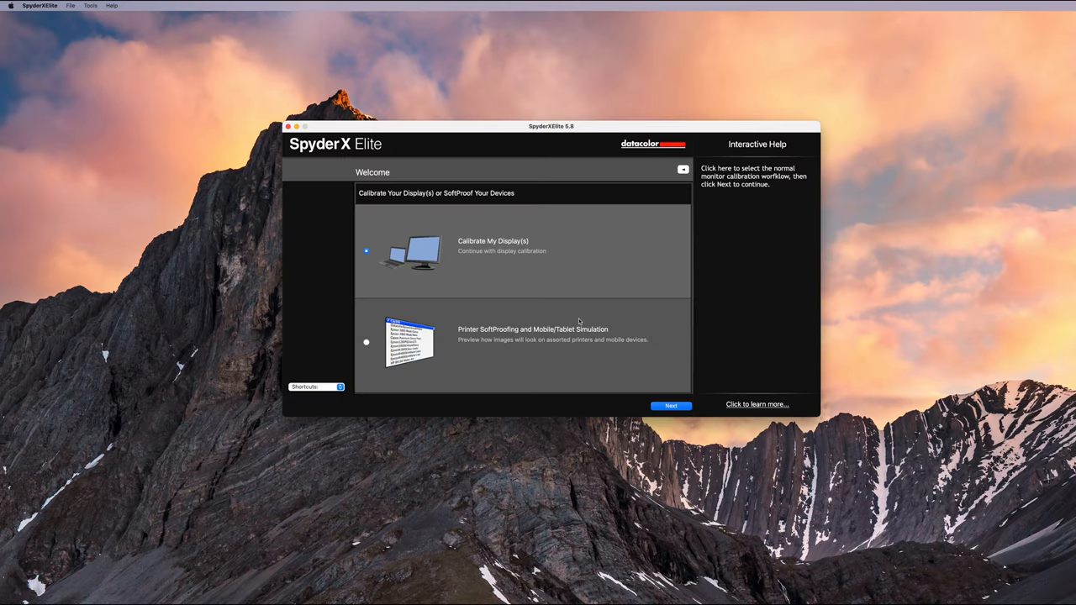
{"action": "left_click", "coordinate": [670, 405]}
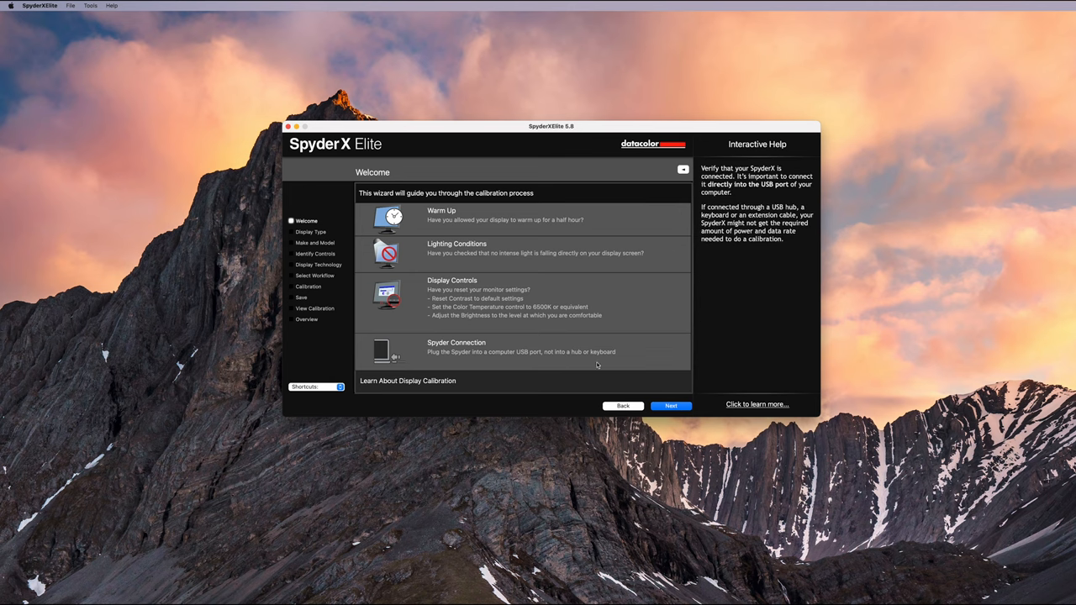
{"action": "left_click", "coordinate": [669, 405]}
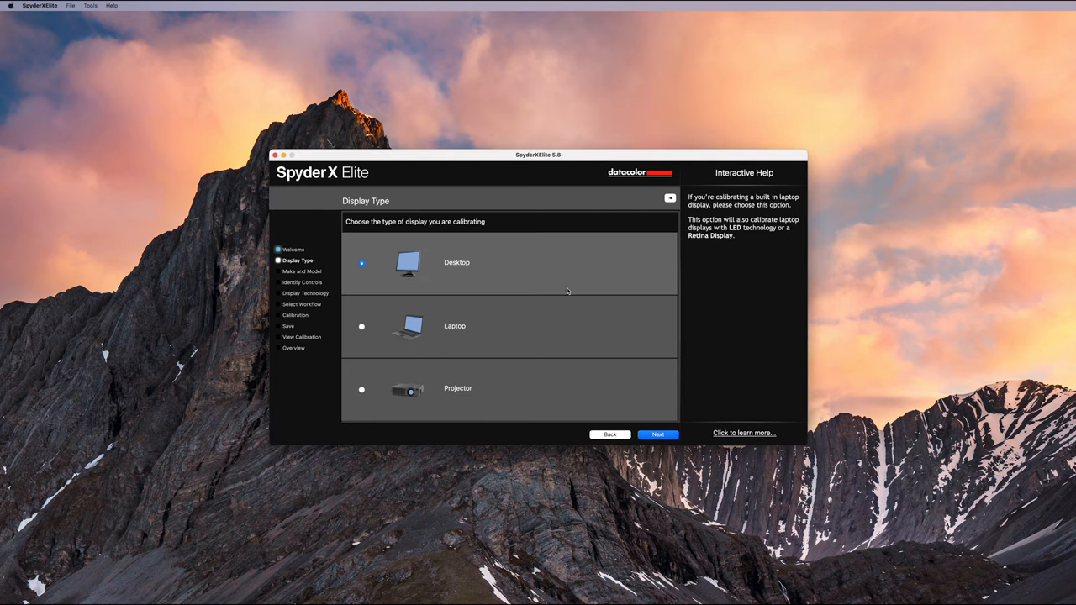
{"action": "left_click", "coordinate": [658, 434]}
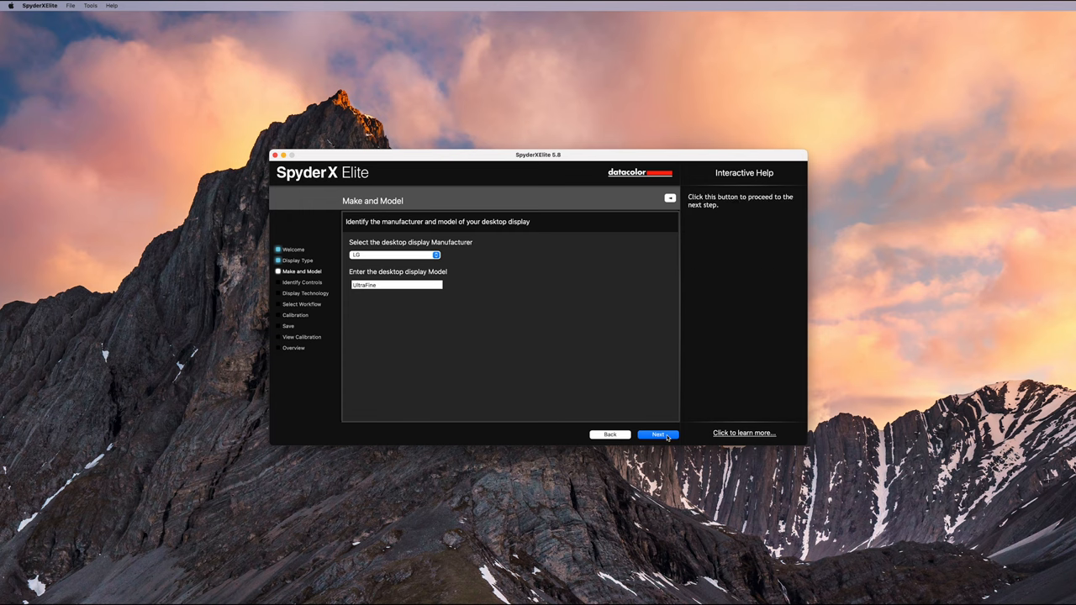
Step: Accept the LG make and model, Wide LED backlight and the Step-by-step Assistant workflow
{"action": "left_click", "coordinate": [659, 434]}
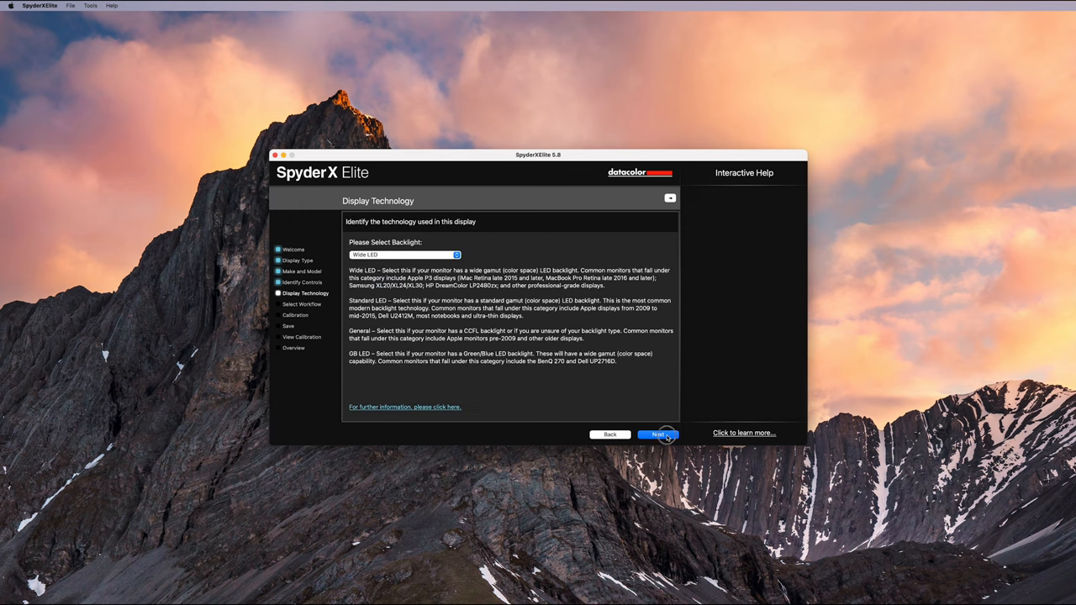
{"action": "left_click", "coordinate": [657, 433]}
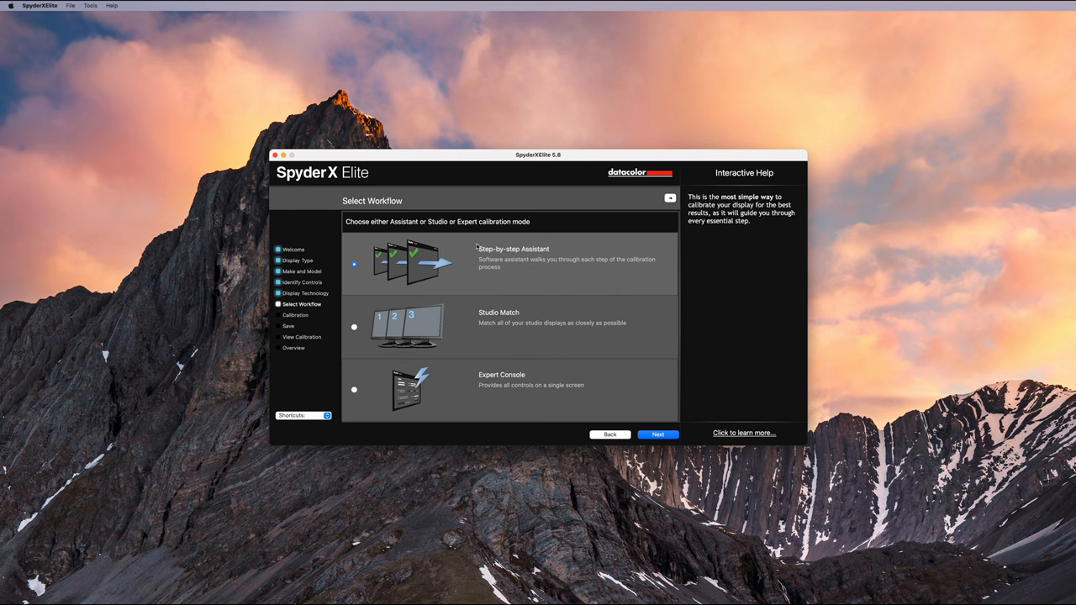
{"action": "left_click", "coordinate": [657, 434]}
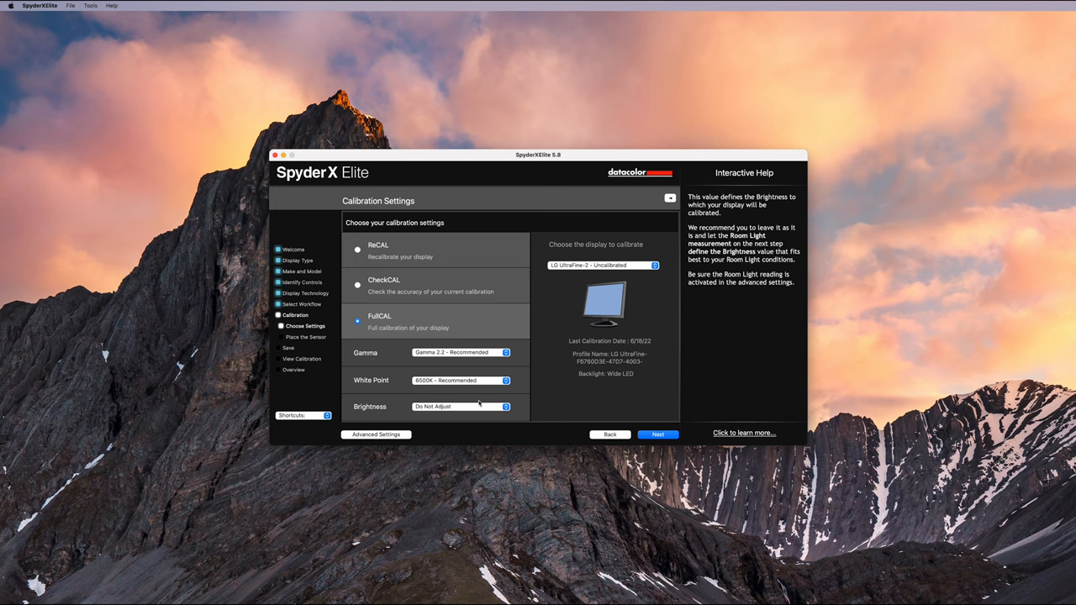
{"action": "mouse_move", "coordinate": [659, 434]}
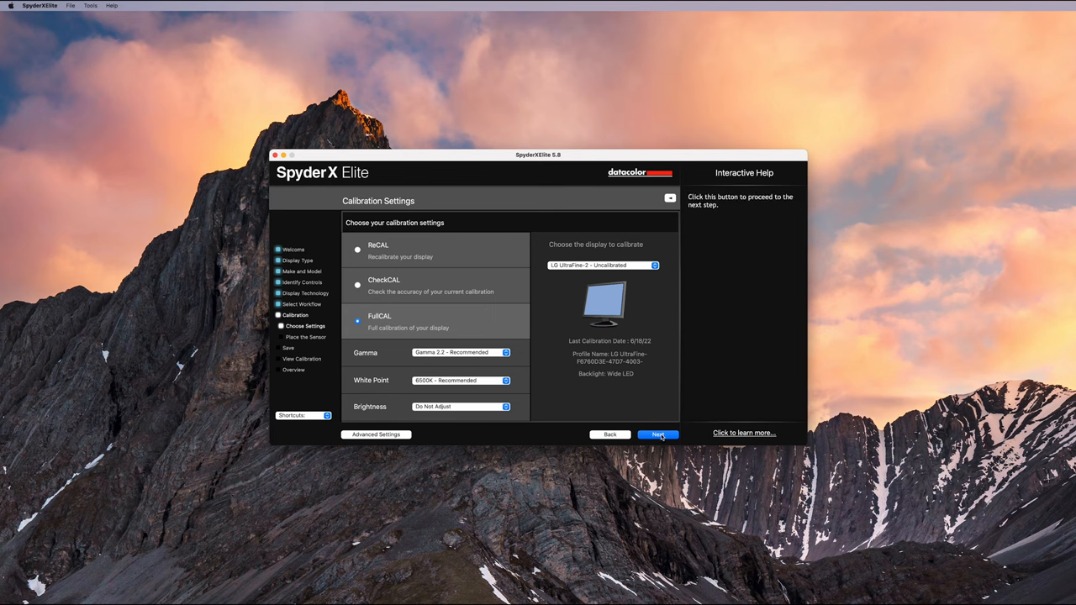
Step: Start FullCAL and run the measurement with the Spyder sensor placed on the screen
{"action": "left_click", "coordinate": [659, 434]}
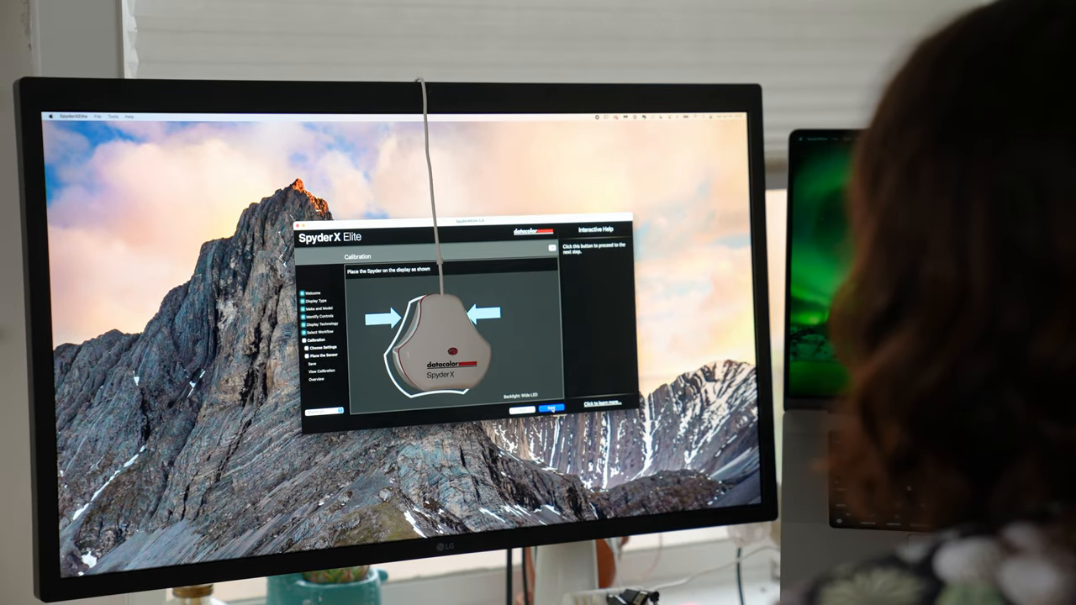
{"action": "left_click", "coordinate": [556, 410]}
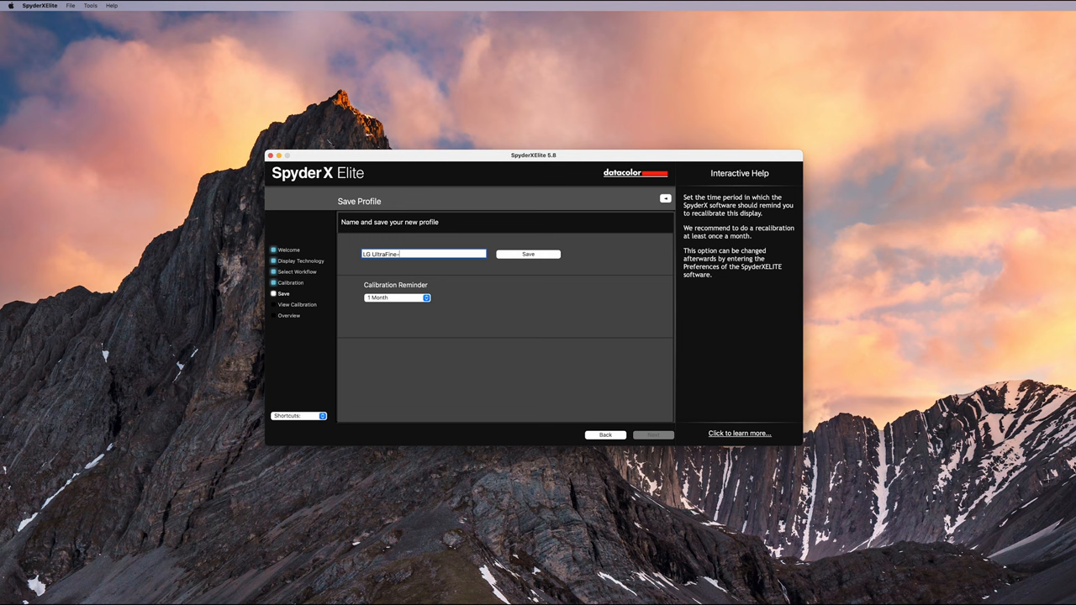
Step: Save the profile as LG UltraFine-06-22 and continue to the SpyderProof preview
{"action": "type", "text": "06-22"}
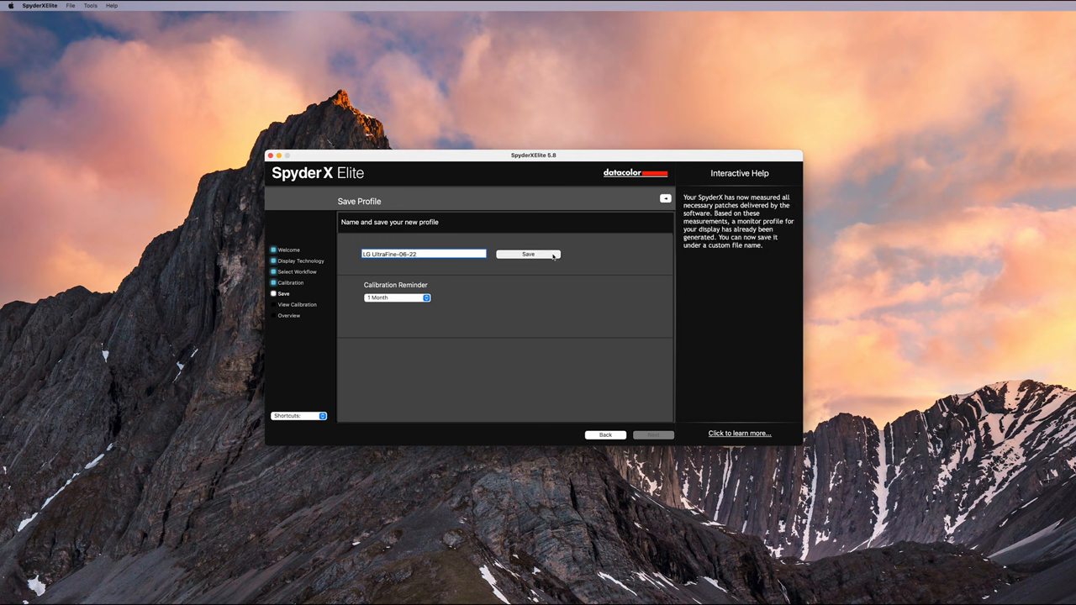
{"action": "left_click", "coordinate": [527, 254]}
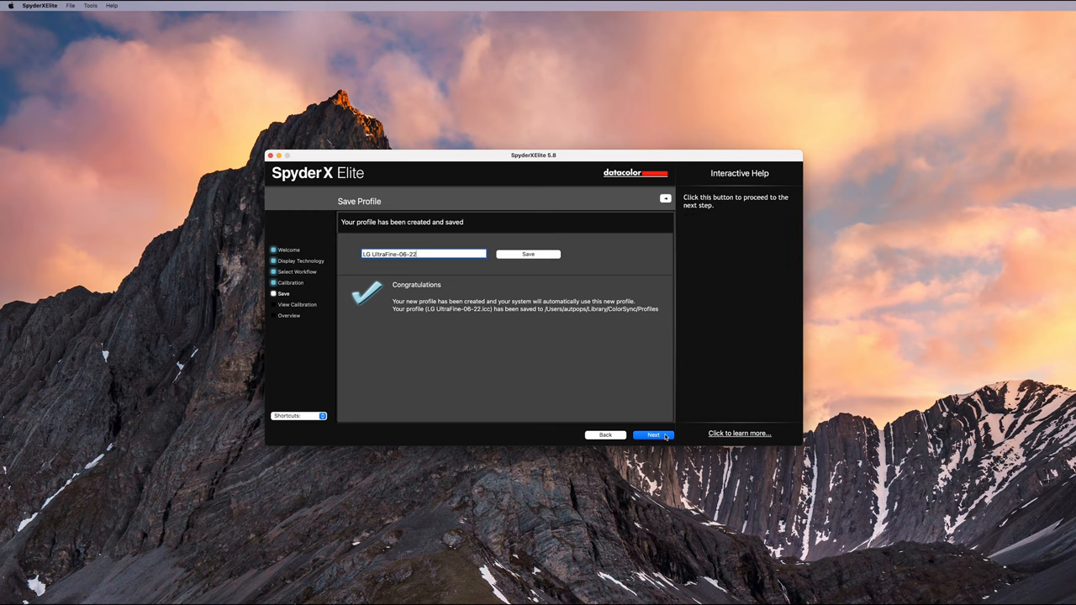
{"action": "left_click", "coordinate": [654, 433]}
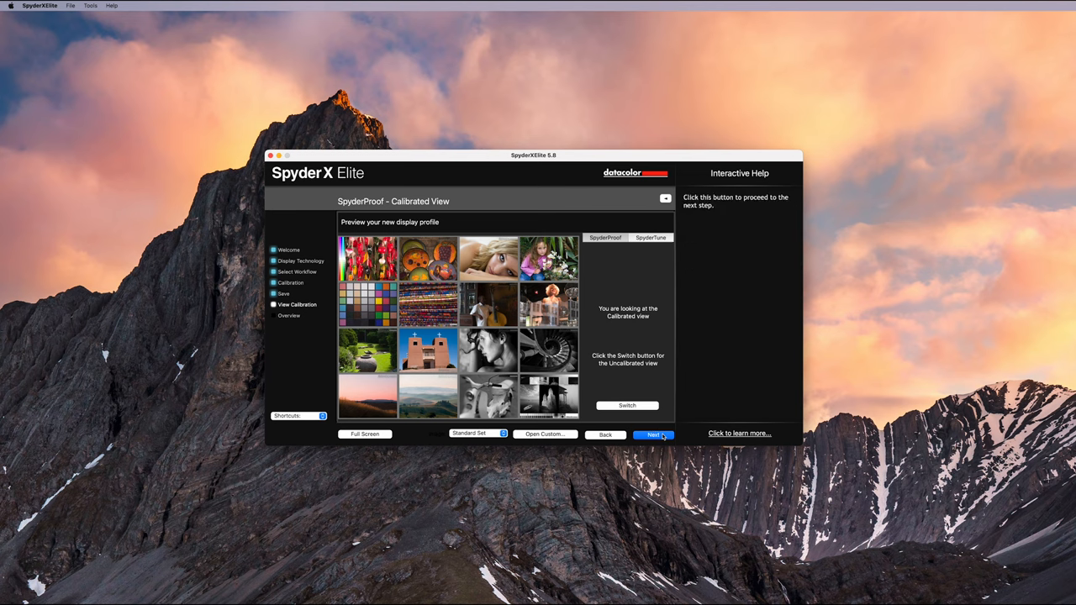
Step: View the Profile Overview of the new profile, then quit SpyderX Elite
{"action": "left_click", "coordinate": [654, 434]}
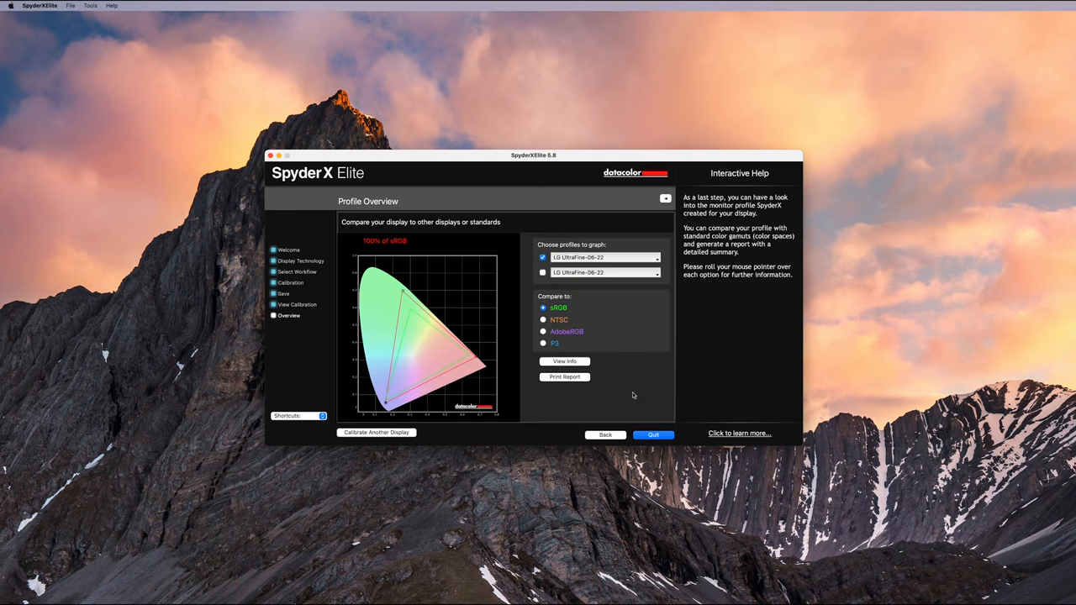
{"action": "mouse_move", "coordinate": [625, 390]}
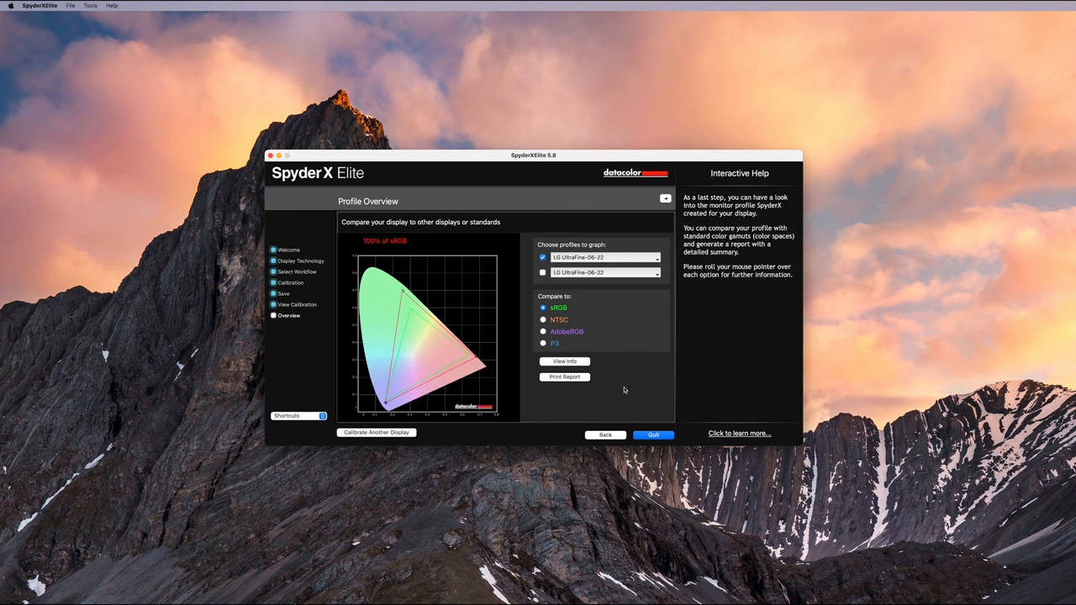
{"action": "mouse_move", "coordinate": [580, 397]}
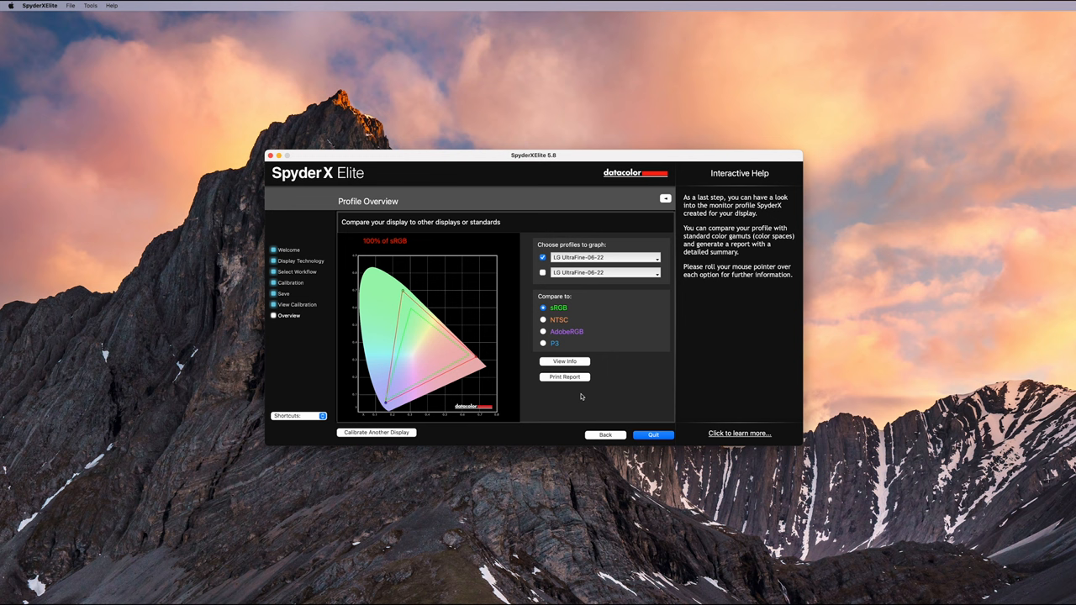
{"action": "mouse_move", "coordinate": [653, 434]}
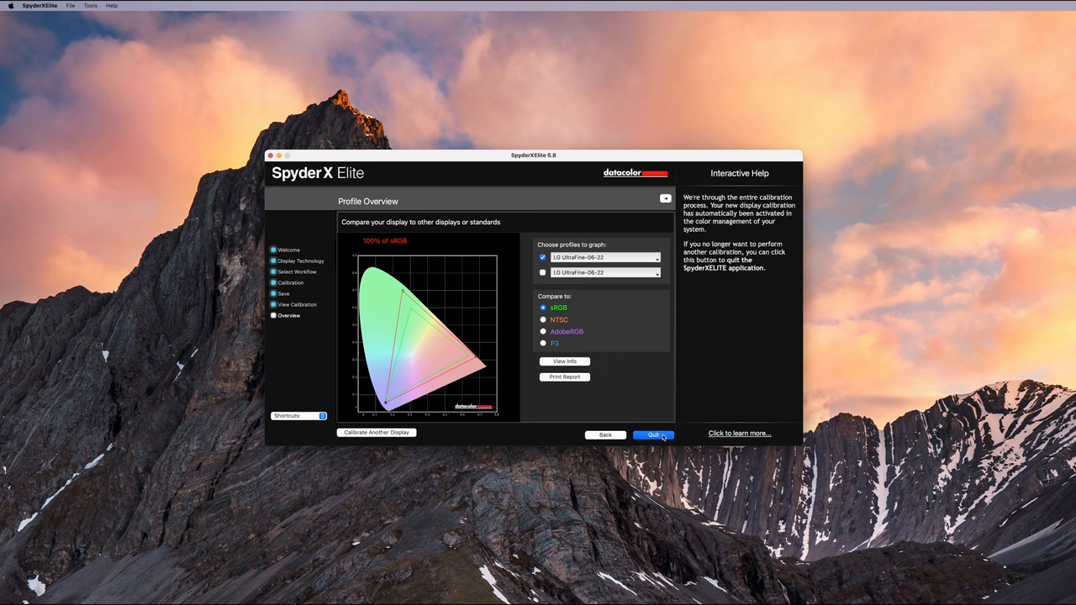
{"action": "left_click", "coordinate": [652, 434]}
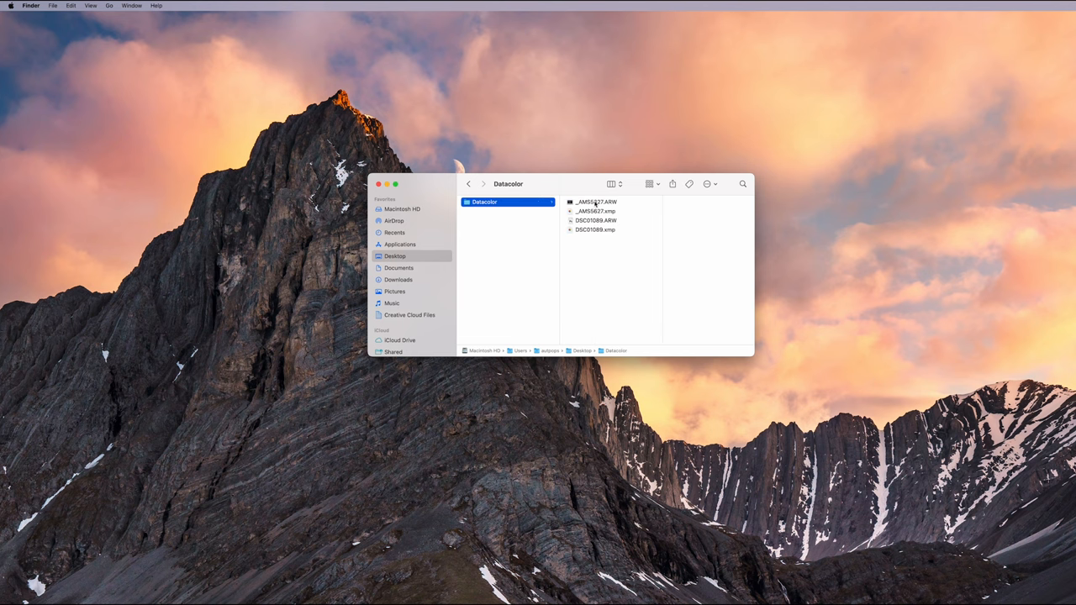
Step: Open the colour-chart ARW raw file from the Datacolor folder in Camera Raw
{"action": "double_click", "coordinate": [597, 201]}
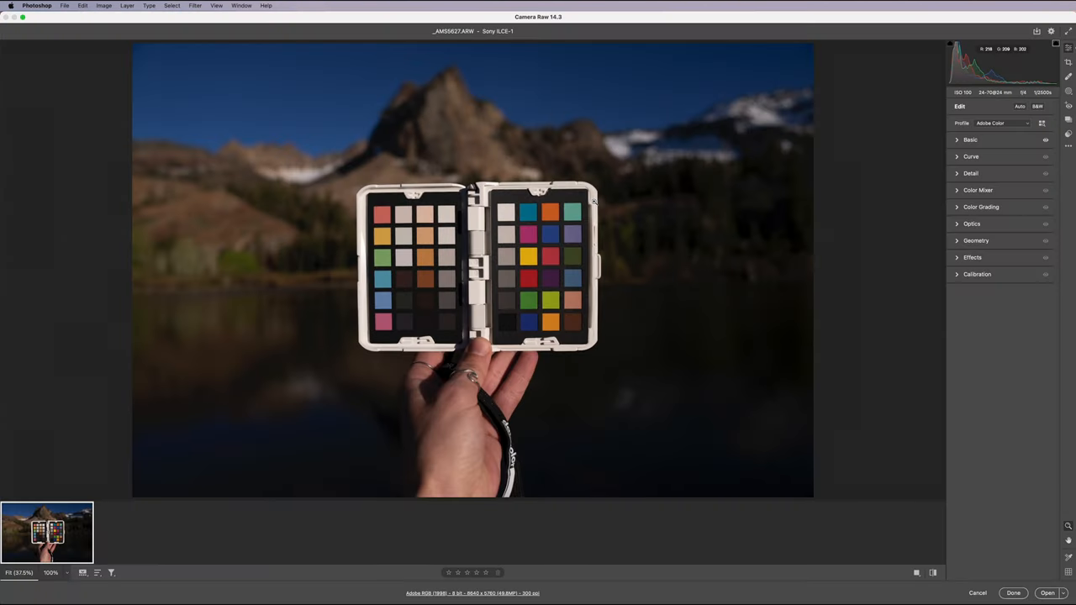
{"action": "mouse_move", "coordinate": [629, 222]}
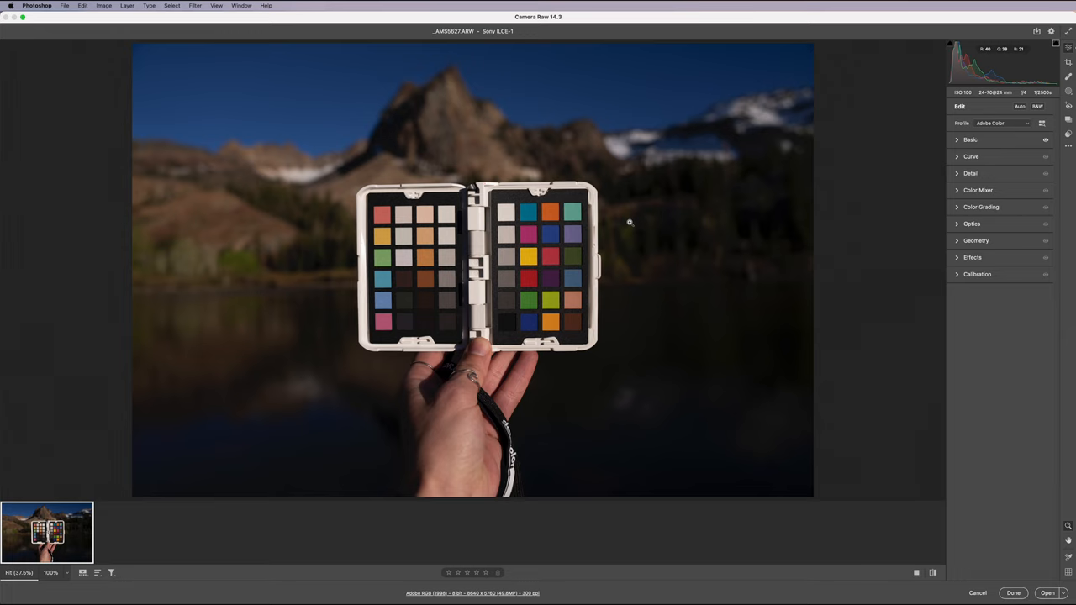
{"action": "mouse_move", "coordinate": [659, 235]}
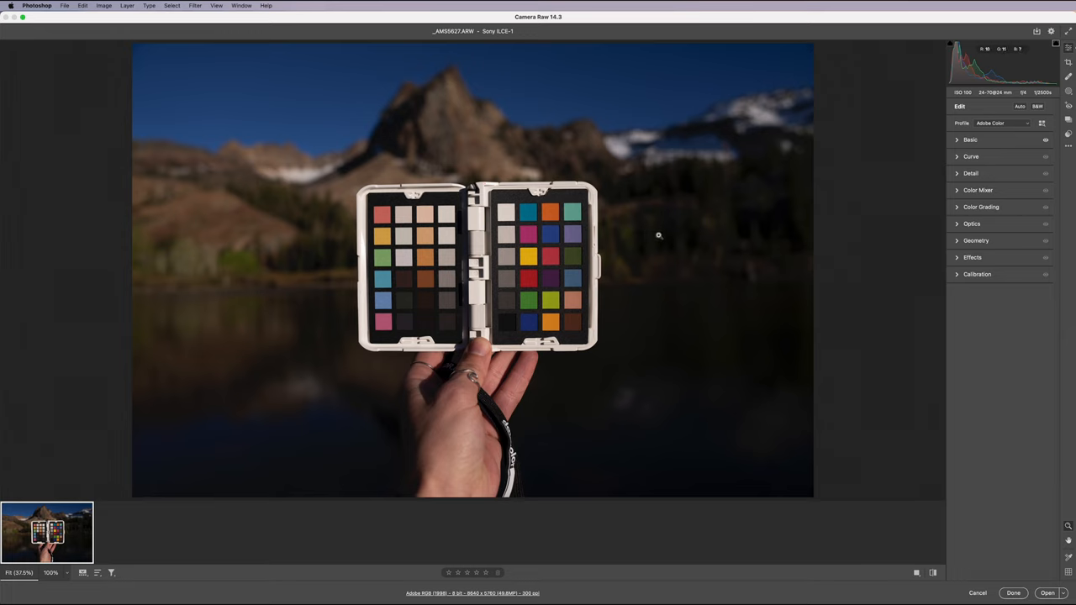
{"action": "mouse_move", "coordinate": [832, 218]}
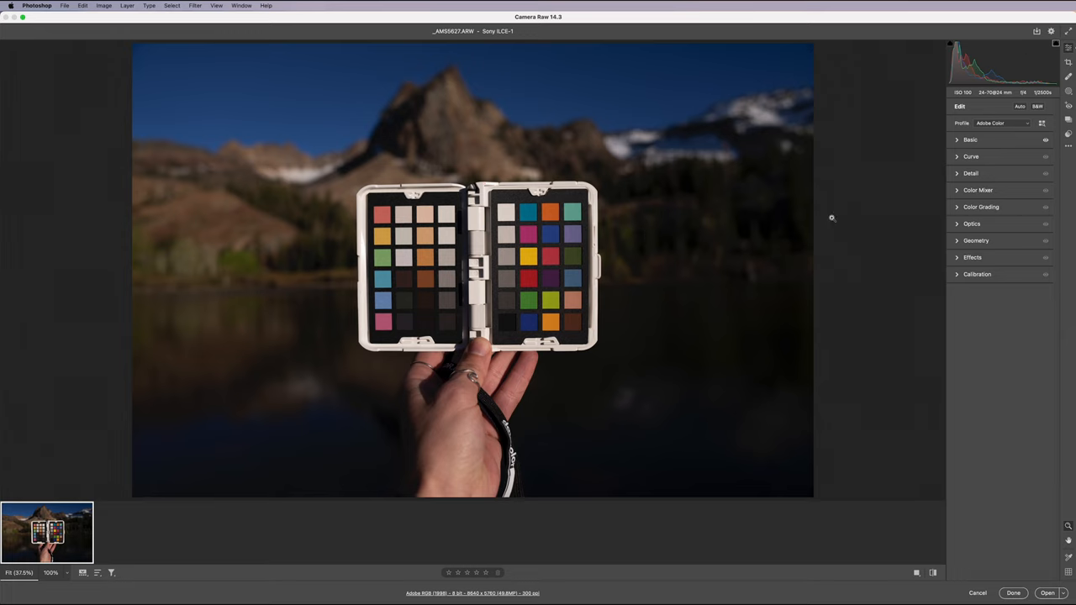
Step: Zoom in on the colour checker so its patches fill the view
{"action": "left_click", "coordinate": [975, 240]}
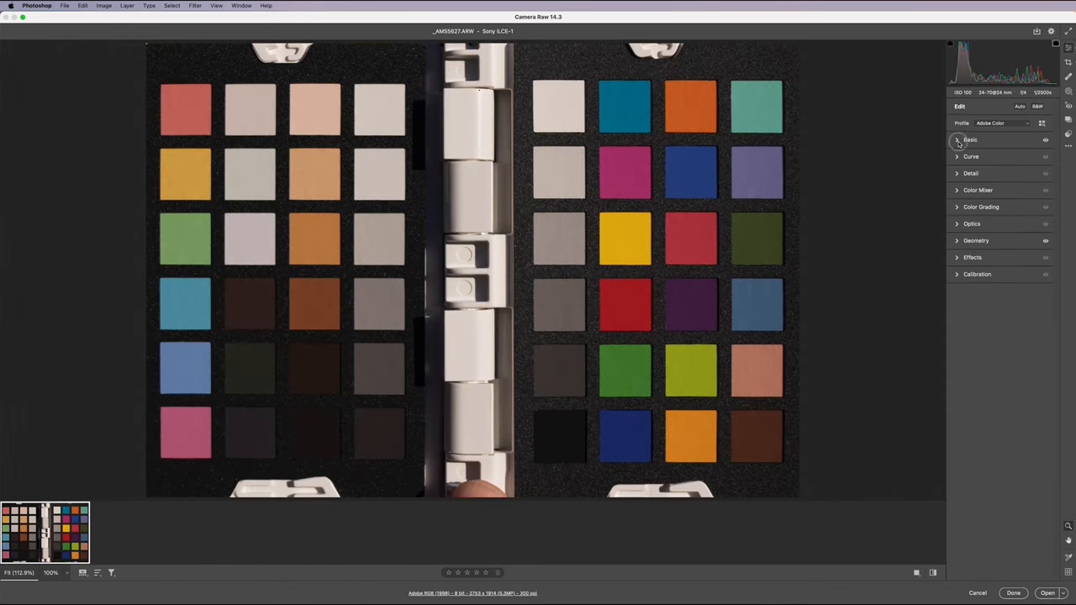
Step: Sample the chart's white and black patches and adjust the Blacks slider to neutralise them
{"action": "left_click", "coordinate": [972, 139]}
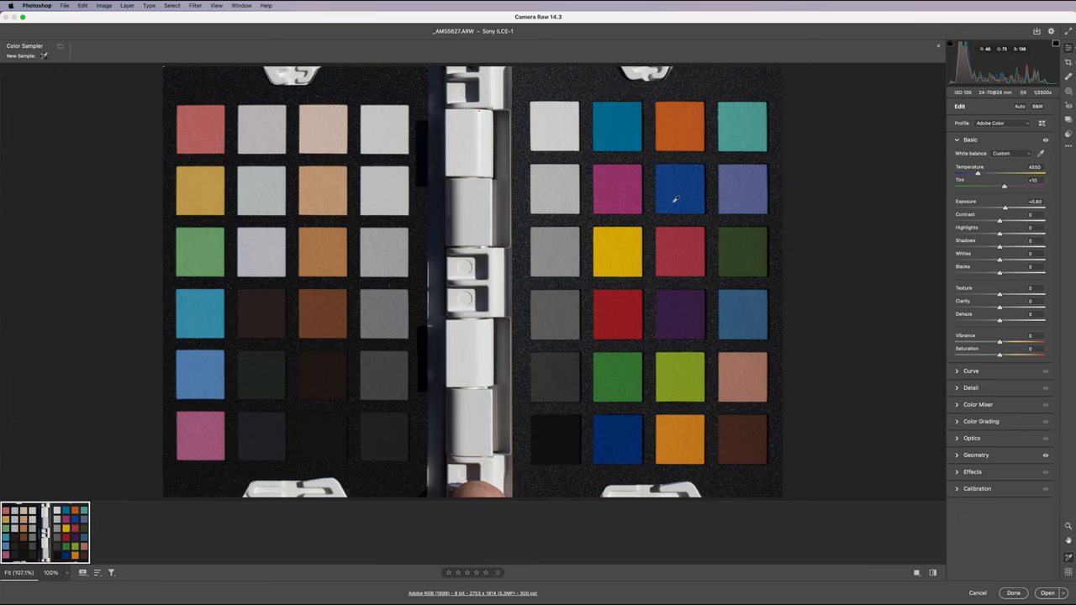
{"action": "mouse_move", "coordinate": [563, 124]}
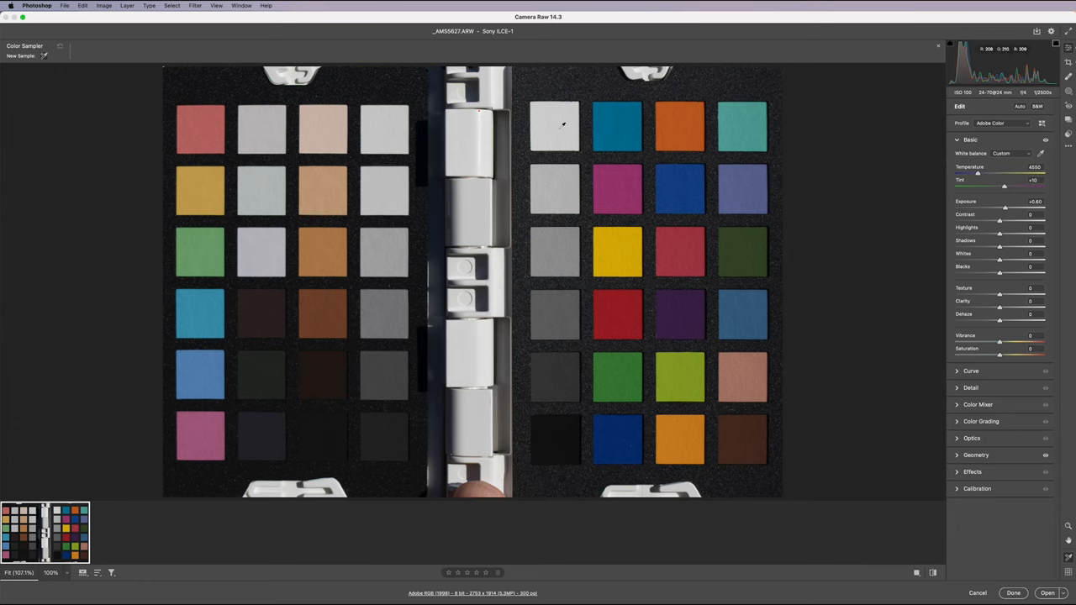
{"action": "left_click", "coordinate": [558, 126]}
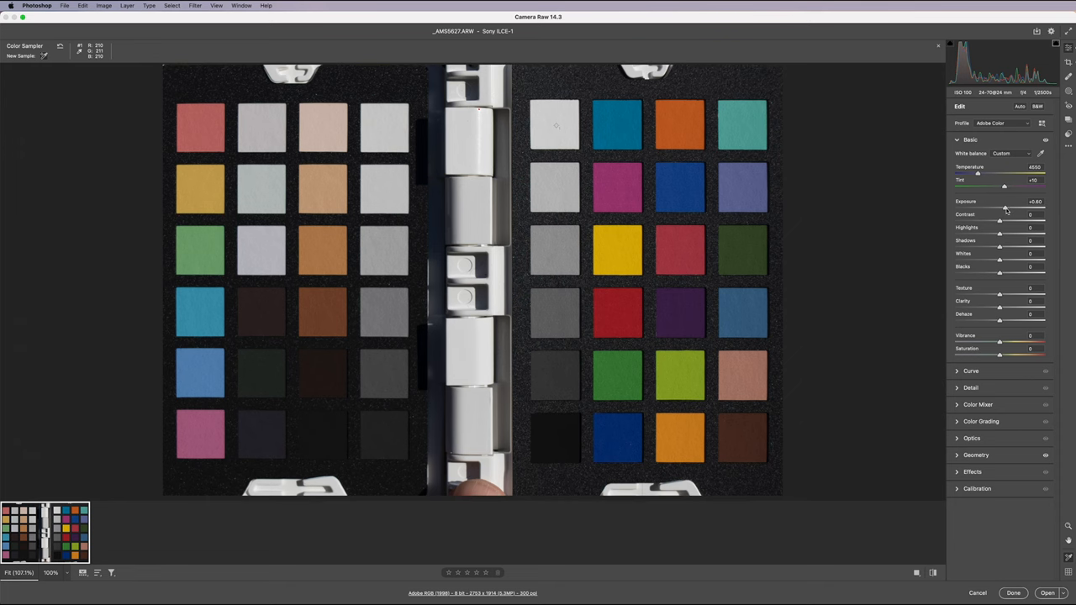
{"action": "left_click_drag", "start_coordinate": [1006, 208], "coordinate": [1012, 209]}
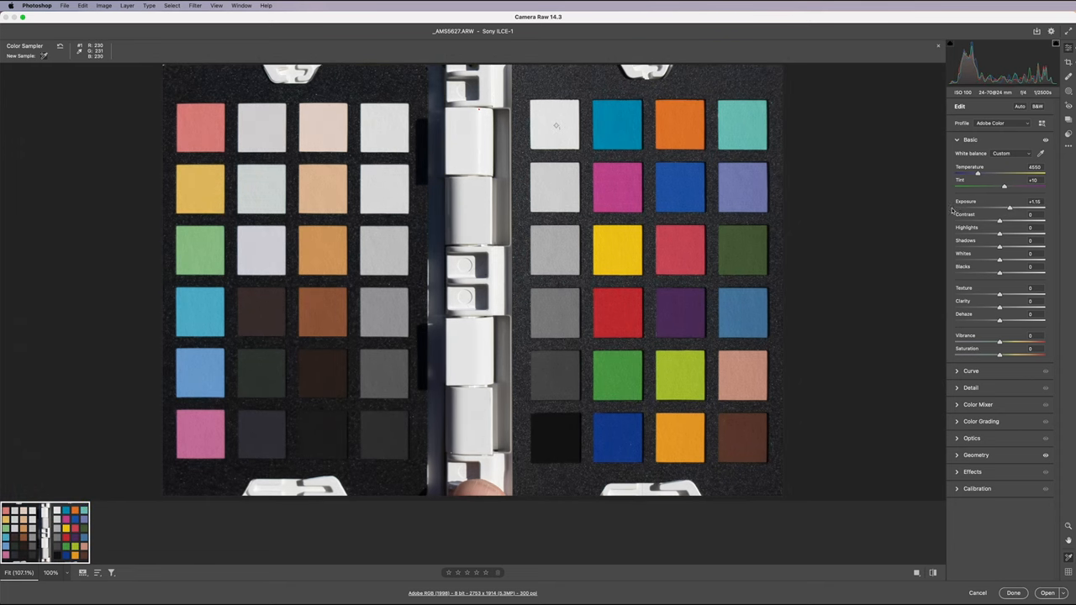
{"action": "left_click", "coordinate": [558, 436]}
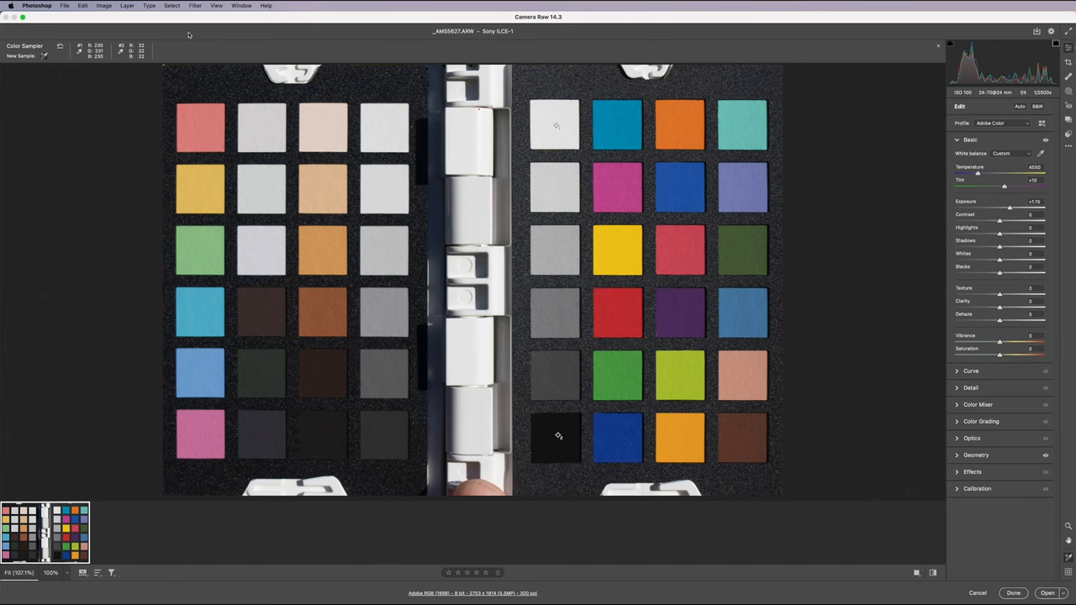
{"action": "left_click_drag", "start_coordinate": [998, 272], "coordinate": [998, 272]}
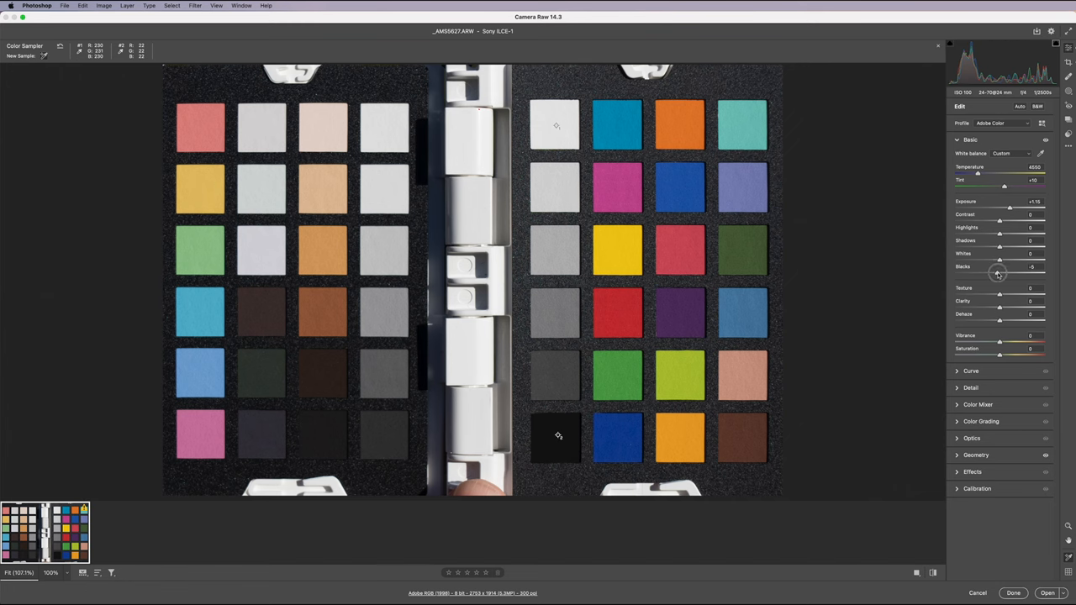
{"action": "left_click_drag", "start_coordinate": [998, 272], "coordinate": [985, 272]}
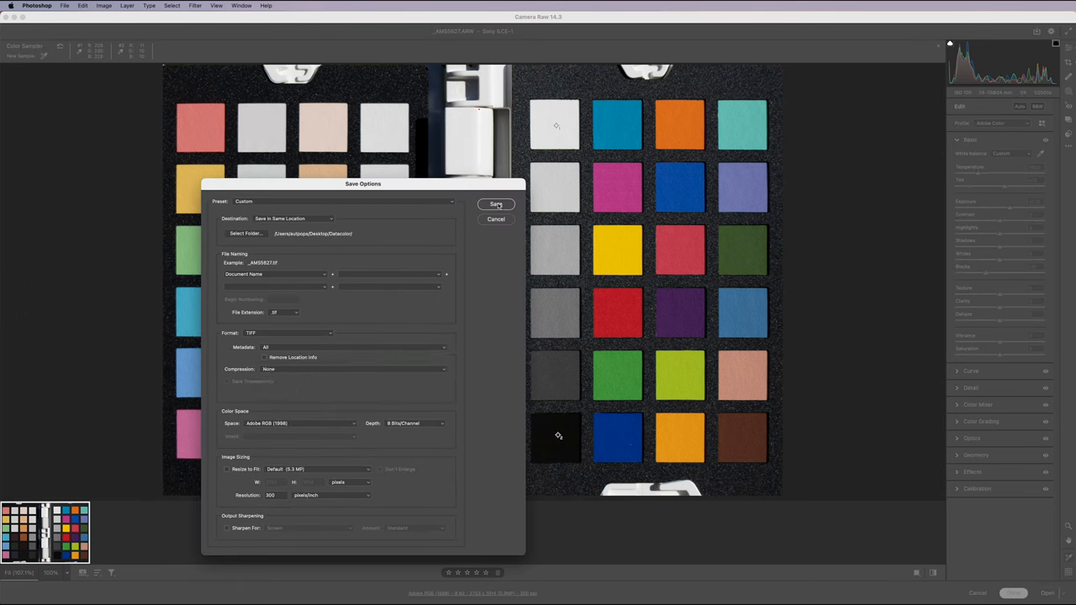
Step: Save the adjusted colour-checker shot as a new image file with the default options
{"action": "left_click", "coordinate": [496, 205]}
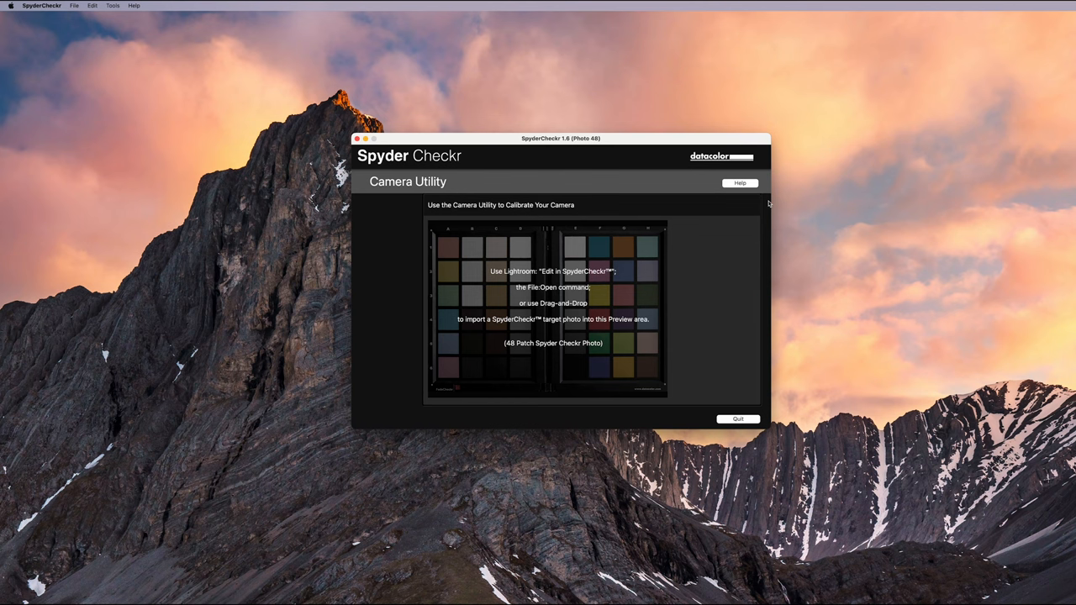
{"action": "mouse_move", "coordinate": [736, 246]}
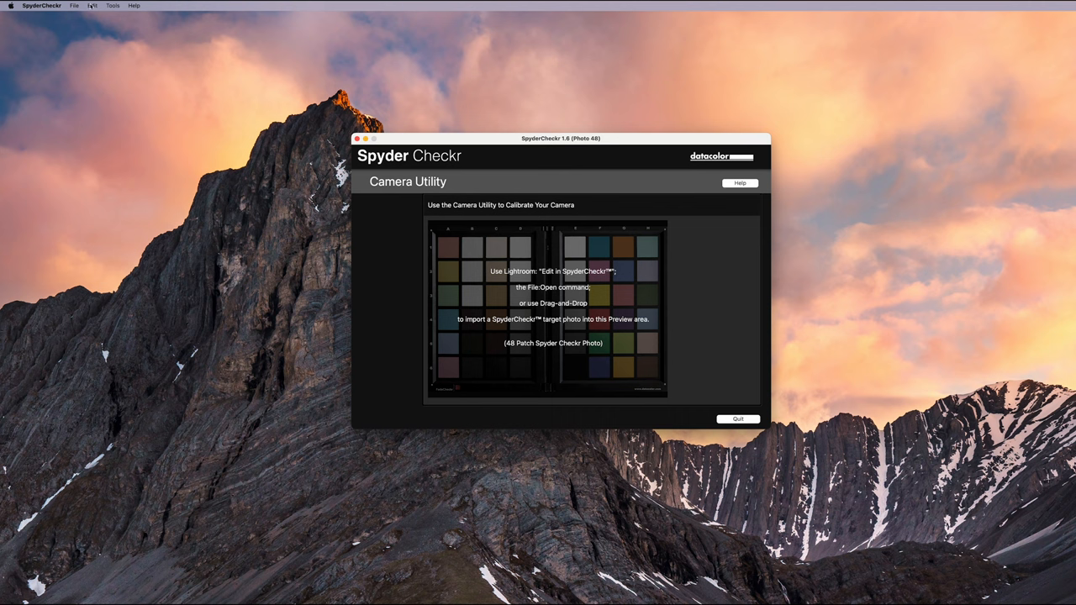
Step: Load _AWS0827.tif from the Datacolor folder via File > Open Image
{"action": "left_click", "coordinate": [74, 5]}
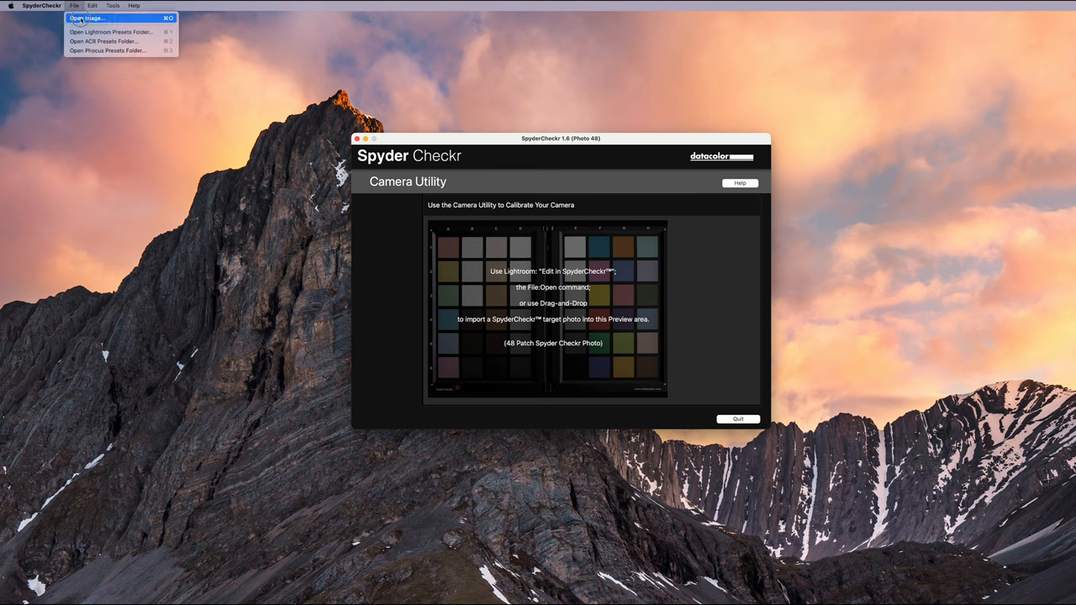
{"action": "left_click", "coordinate": [88, 17]}
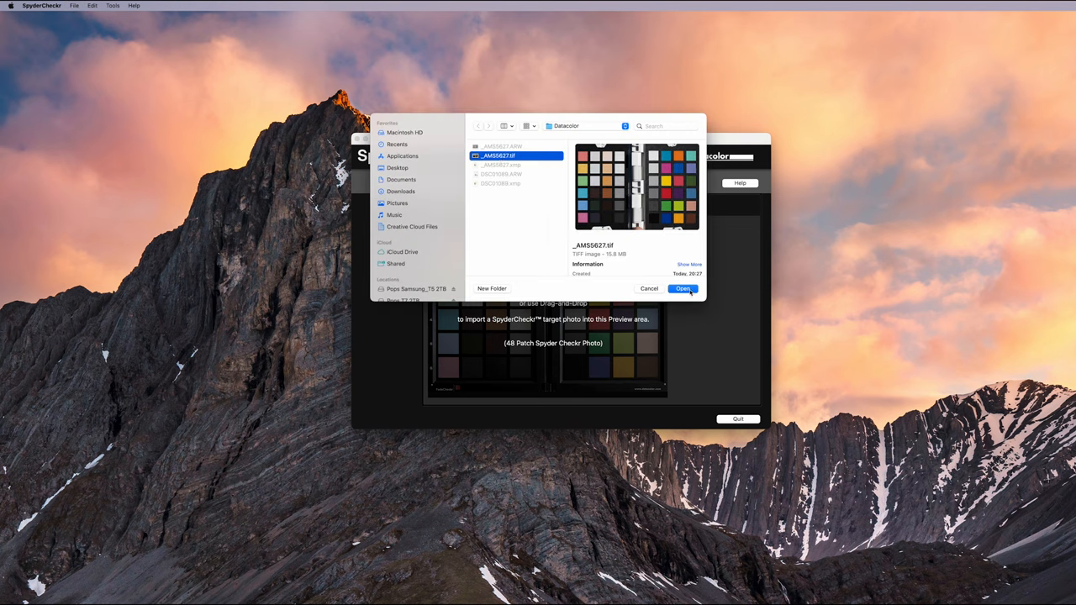
{"action": "left_click", "coordinate": [683, 289]}
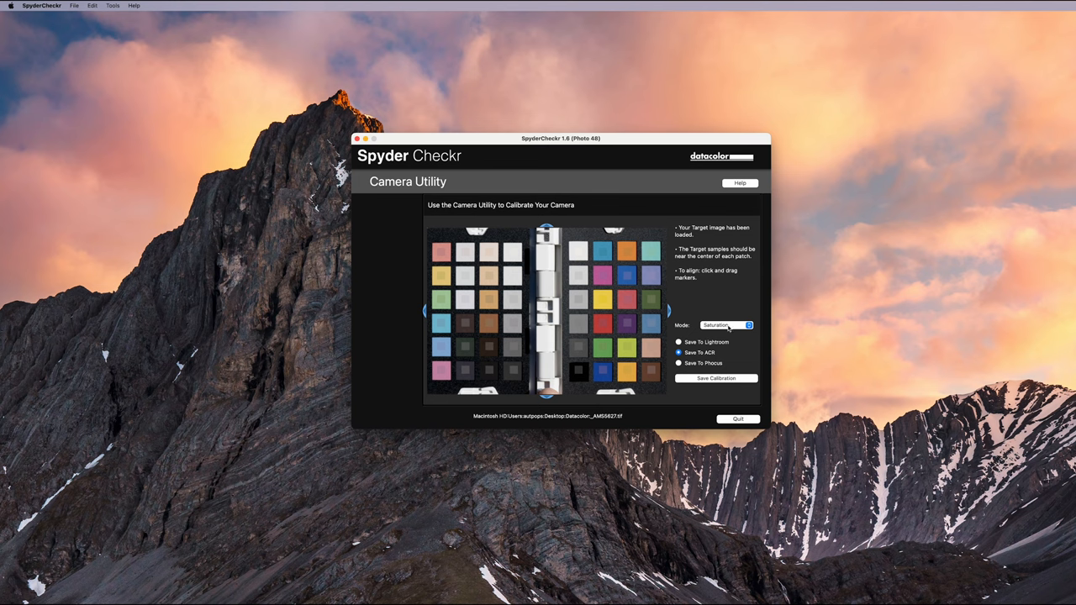
Step: Save the calibration to ACR as a1_24-70_photo, then quit SpyderCheckr
{"action": "left_click", "coordinate": [726, 327]}
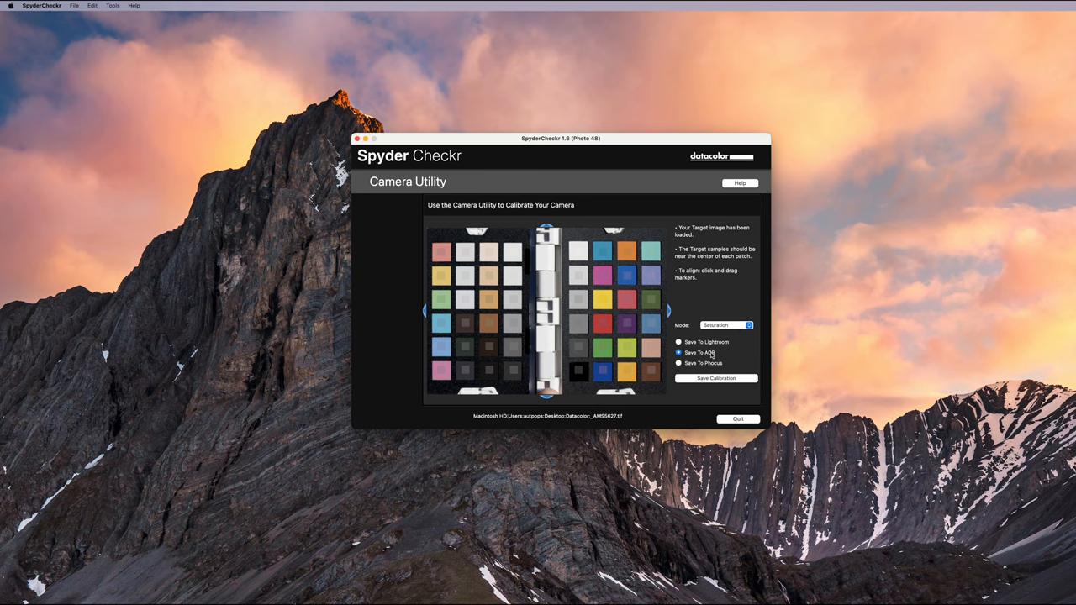
{"action": "left_click", "coordinate": [716, 377]}
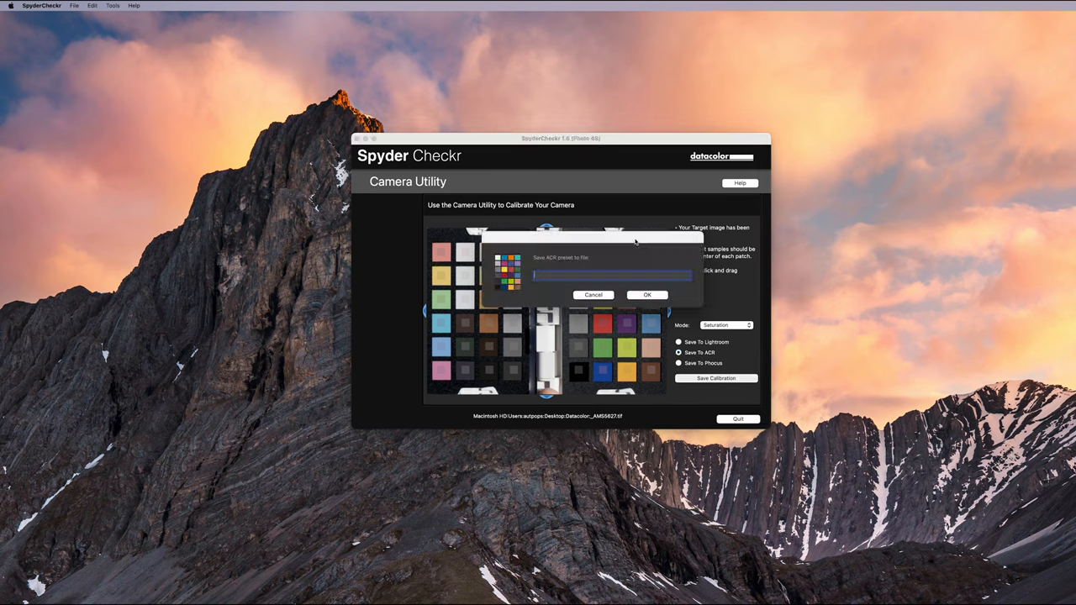
{"action": "type", "text": "a1"}
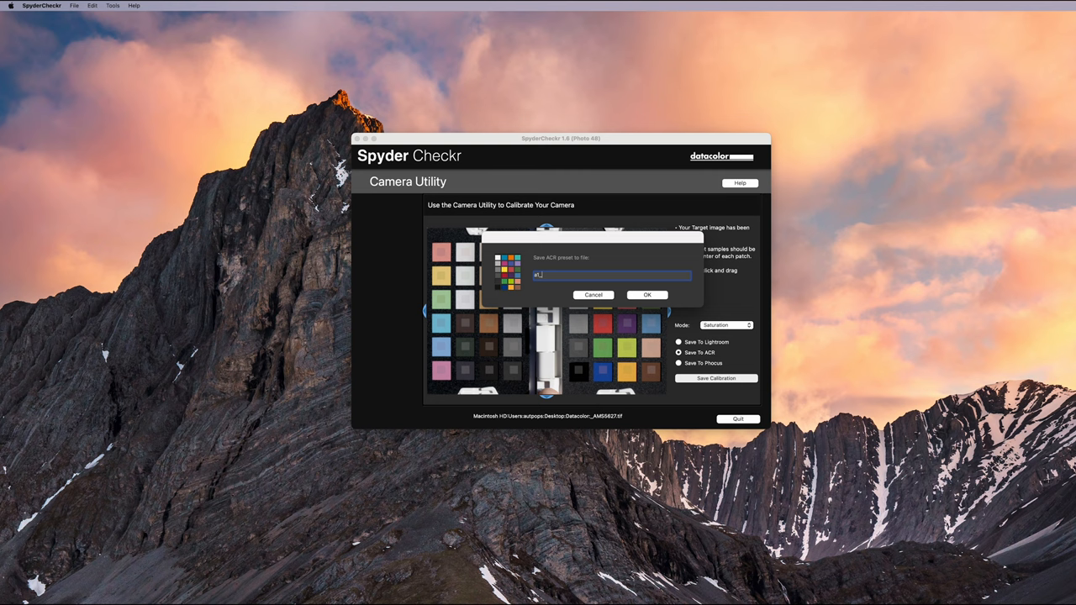
{"action": "type", "text": "_24-70_"}
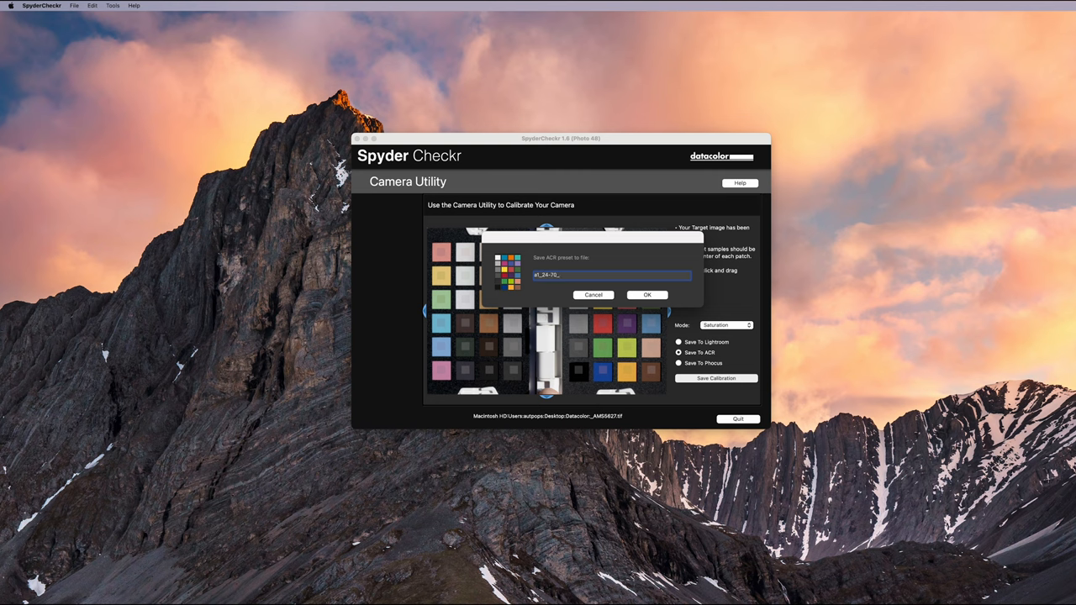
{"action": "left_click", "coordinate": [647, 294]}
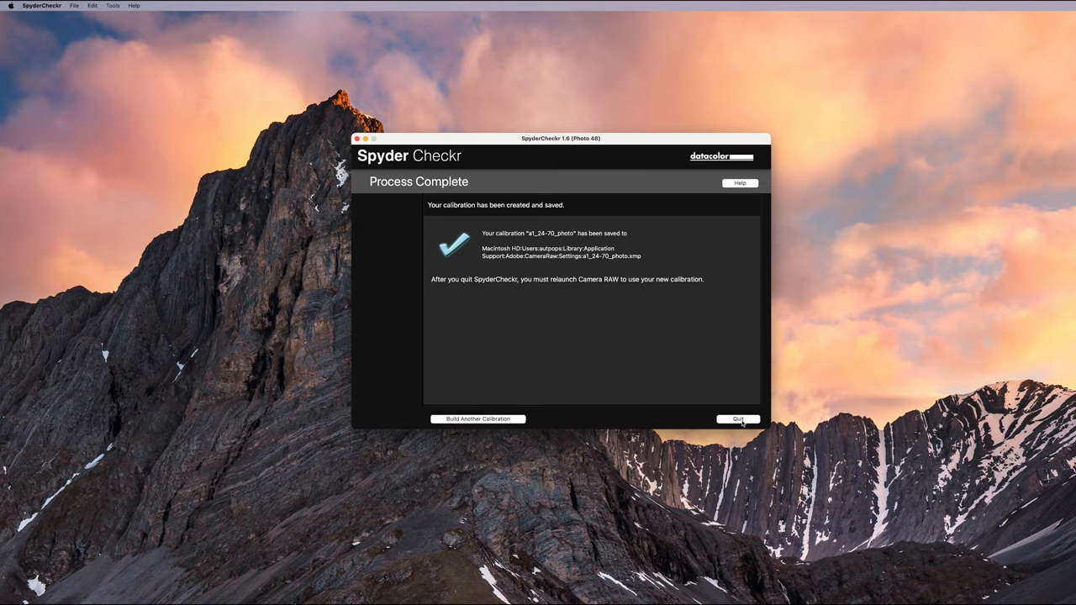
{"action": "left_click", "coordinate": [737, 418]}
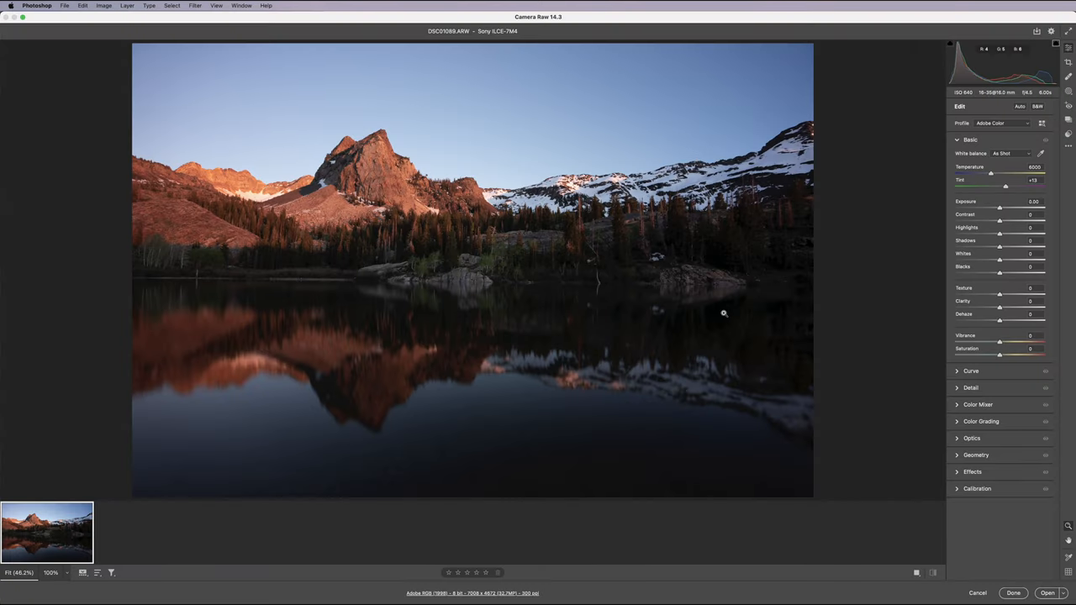
{"action": "mouse_move", "coordinate": [689, 294]}
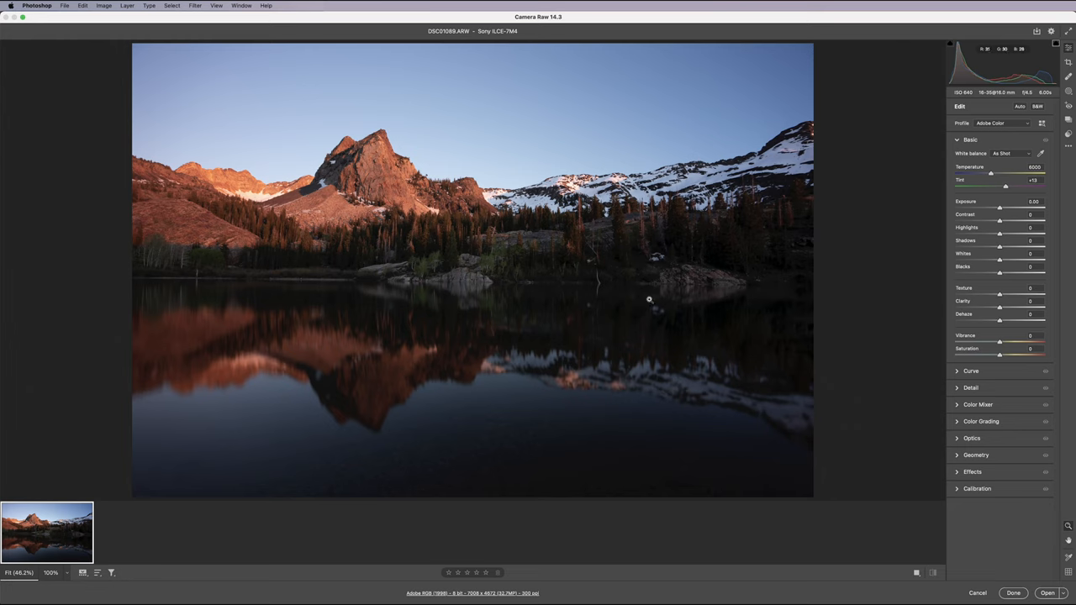
{"action": "mouse_move", "coordinate": [689, 285]}
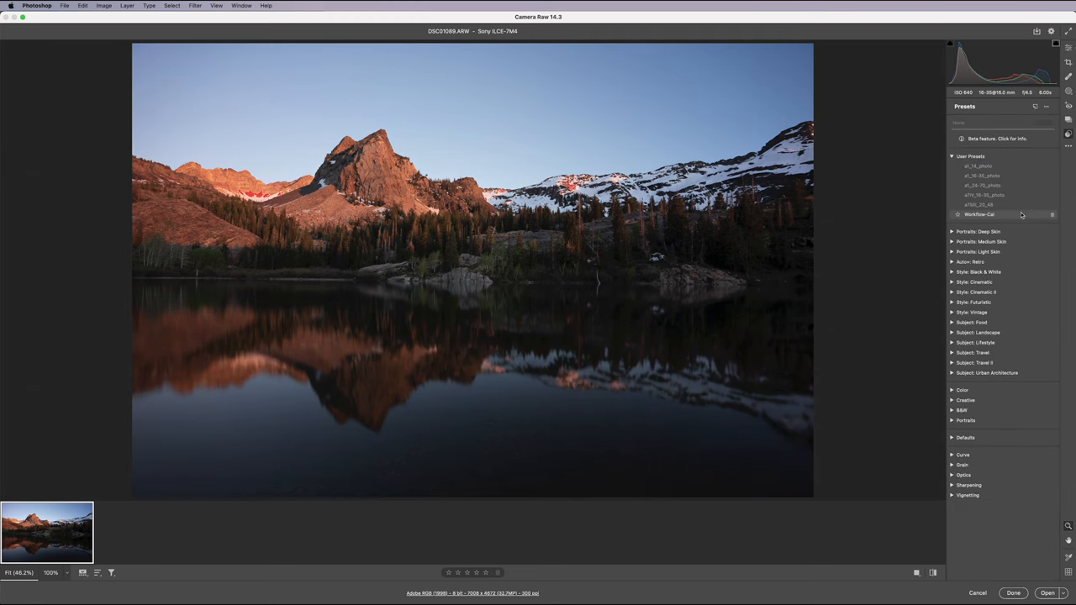
Step: Apply the a1_24-70_photo user preset and return to the Edit panel
{"action": "left_click", "coordinate": [984, 195]}
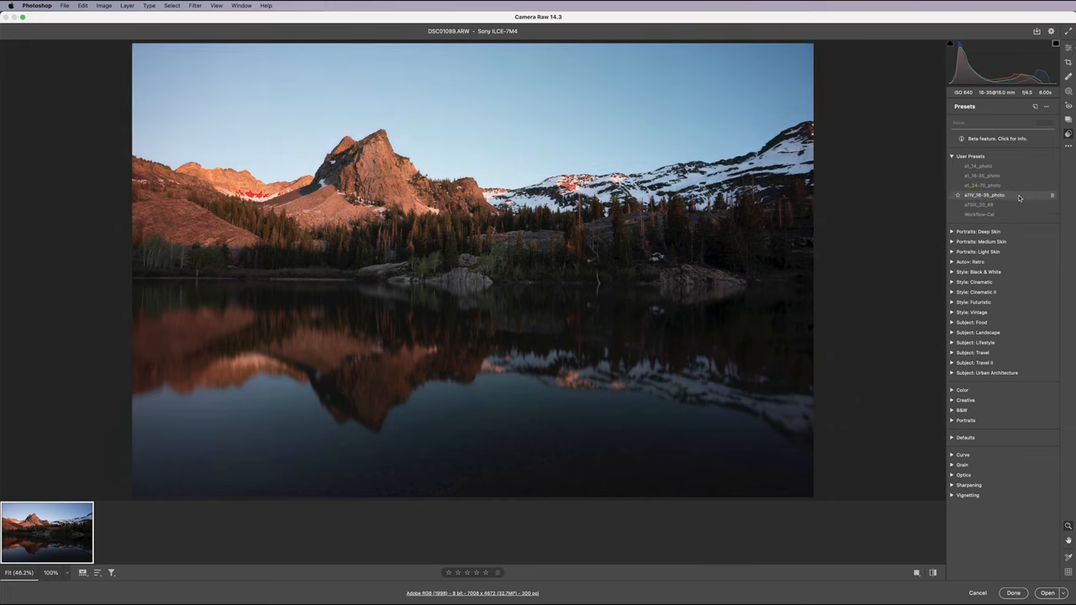
{"action": "left_click", "coordinate": [983, 195]}
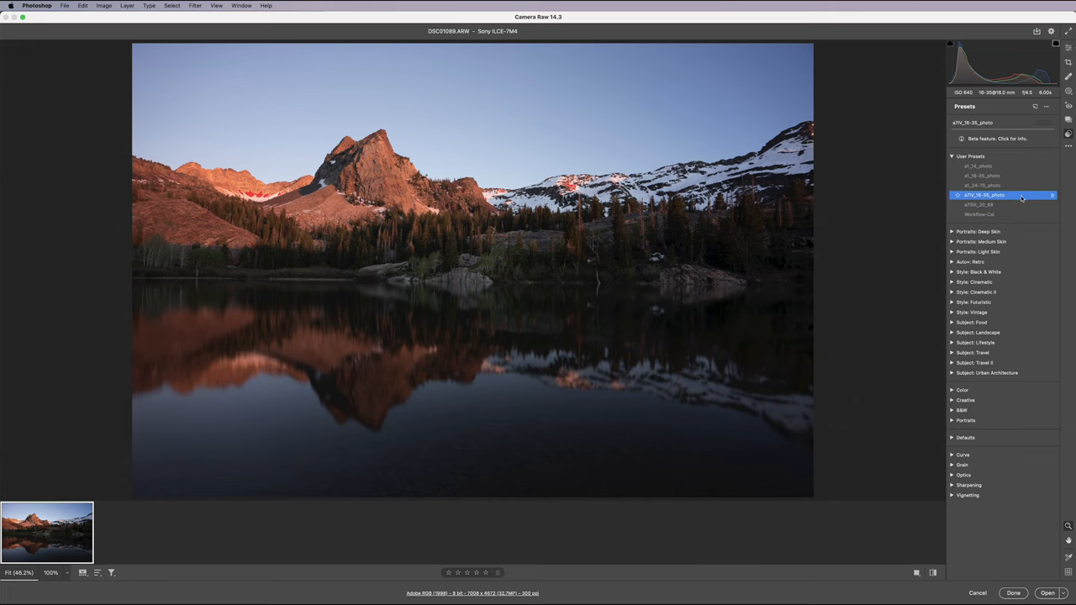
{"action": "left_click", "coordinate": [1068, 47]}
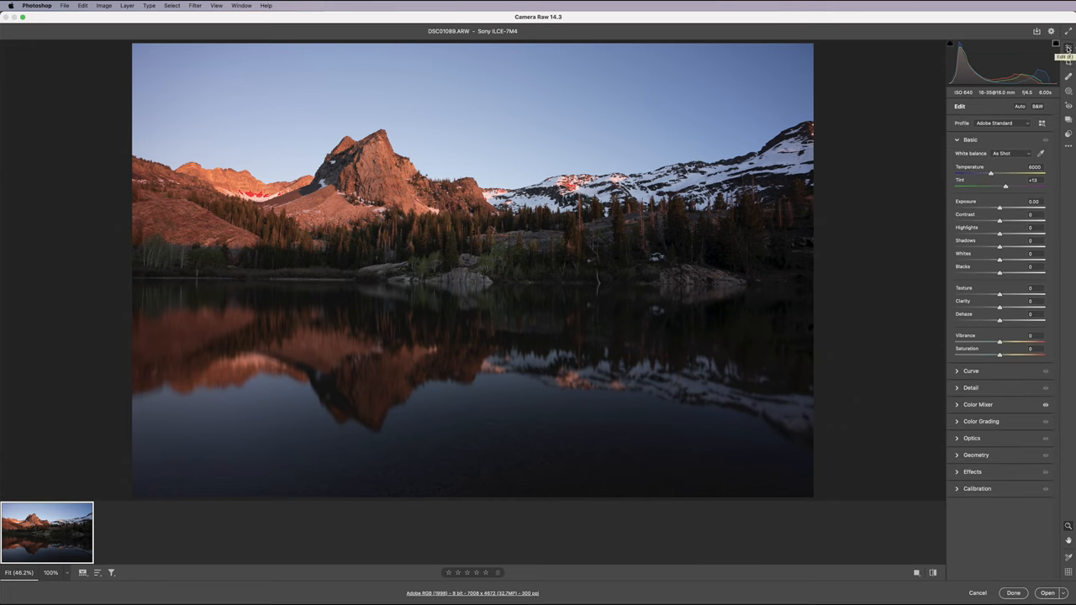
Step: Nudge the lake photo's Temperature and Contrast sliders slightly to the right
{"action": "left_click_drag", "start_coordinate": [998, 179], "coordinate": [1012, 180]}
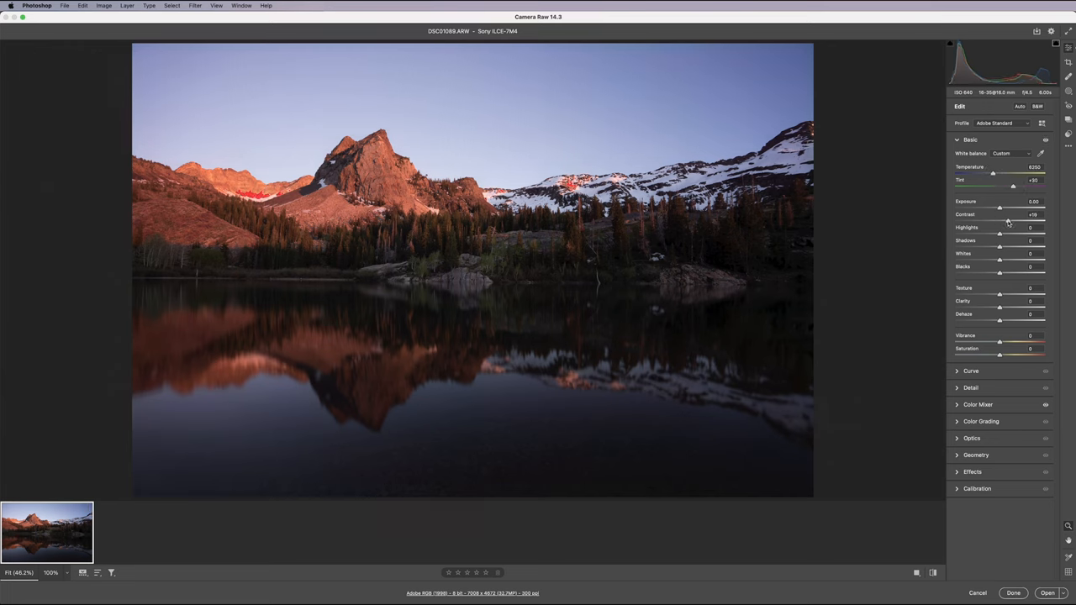
{"action": "left_click_drag", "start_coordinate": [999, 245], "coordinate": [1009, 245]}
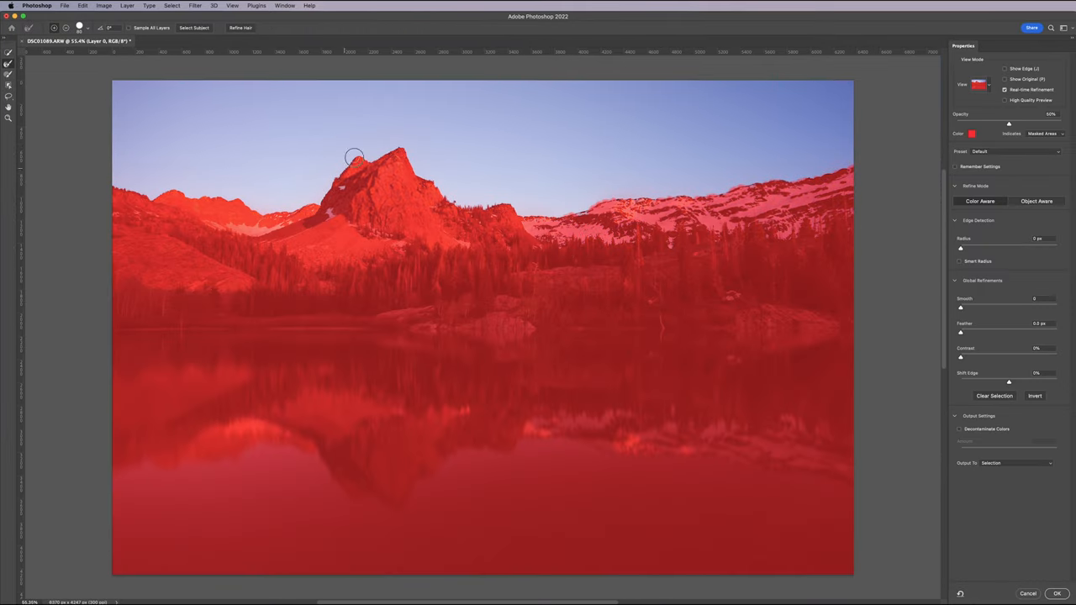
Step: Accept the refined selection and lift the tone curve for the masked Curves layer
{"action": "left_click", "coordinate": [1056, 594]}
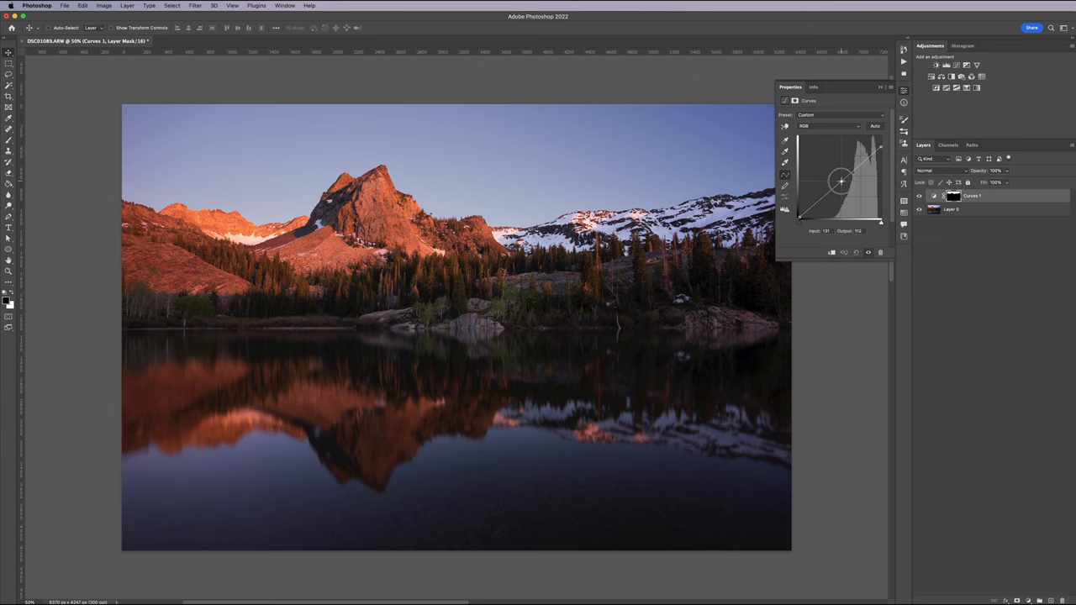
{"action": "left_click_drag", "start_coordinate": [841, 182], "coordinate": [877, 160]}
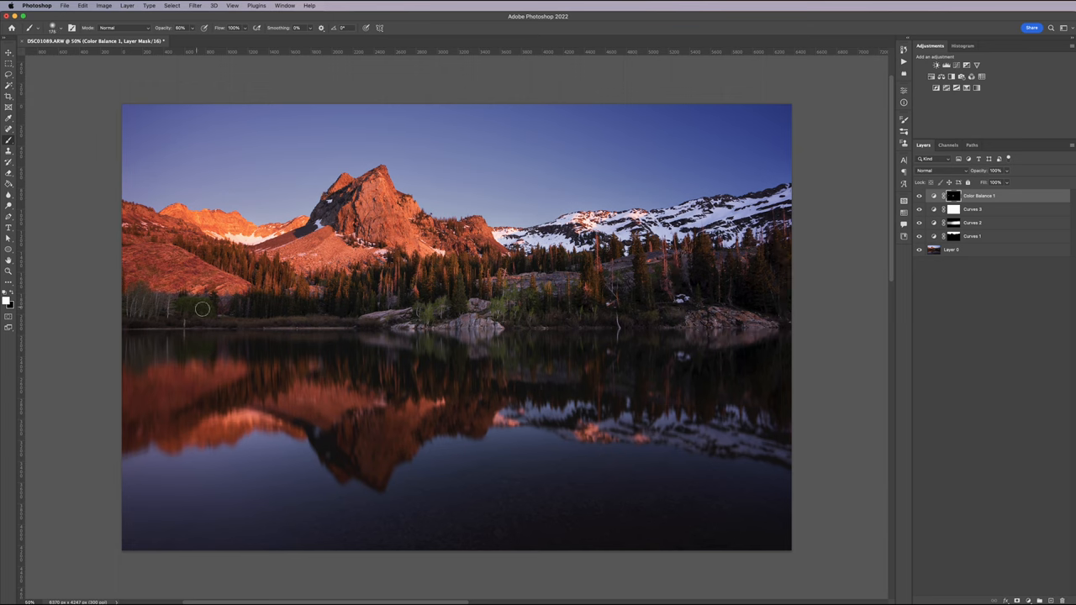
{"action": "mouse_move", "coordinate": [244, 309]}
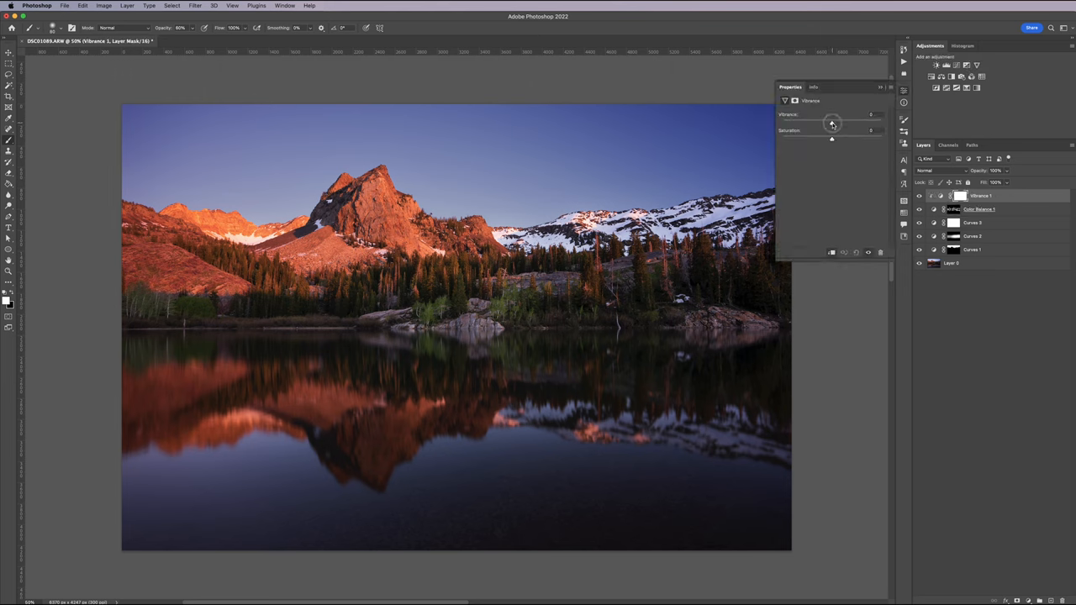
Step: Set the Vibrance amount and select the topmost Color Balance layer in the stack
{"action": "left_click", "coordinate": [880, 87]}
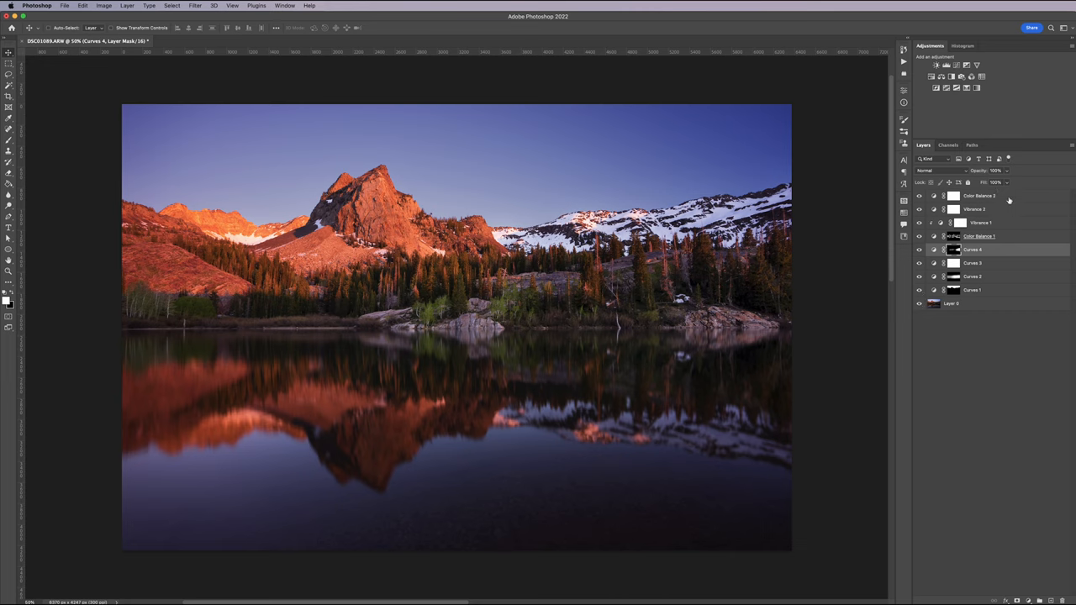
{"action": "left_click", "coordinate": [979, 195]}
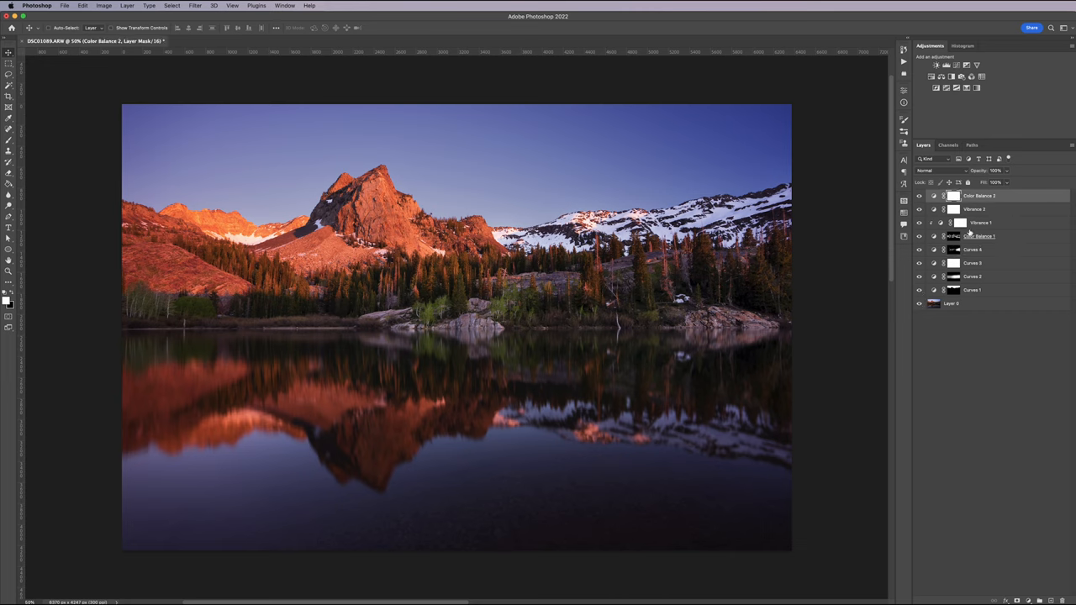